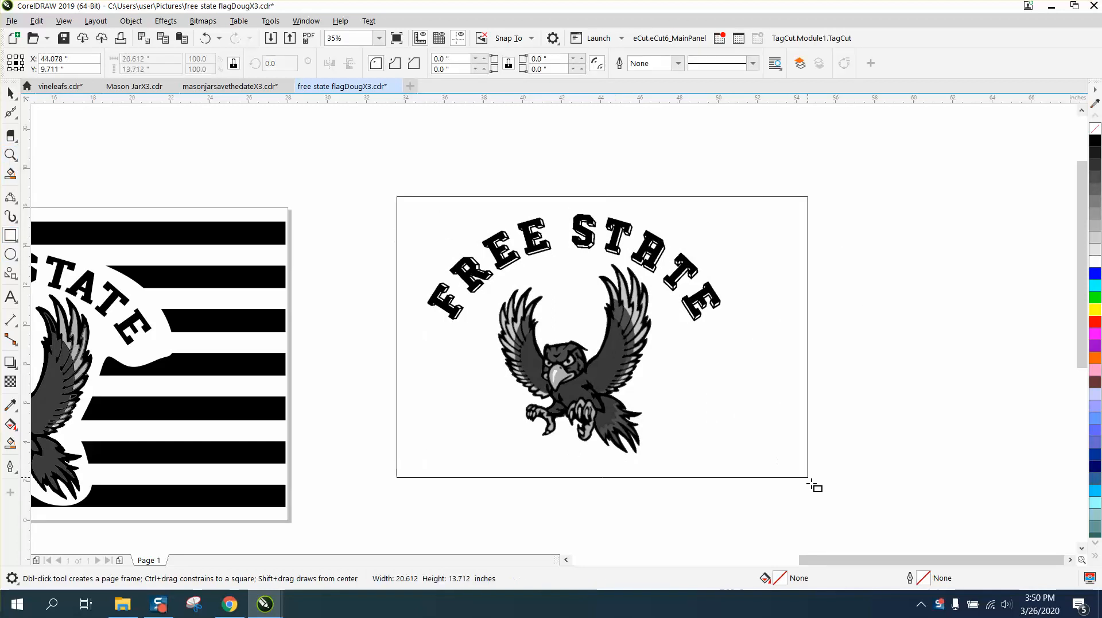
Place a yellow rectangle behind the FREE STATE eagle design and view the wing tips up close.
{"action": "left_click_drag", "start_coordinate": [397, 200], "coordinate": [829, 487]}
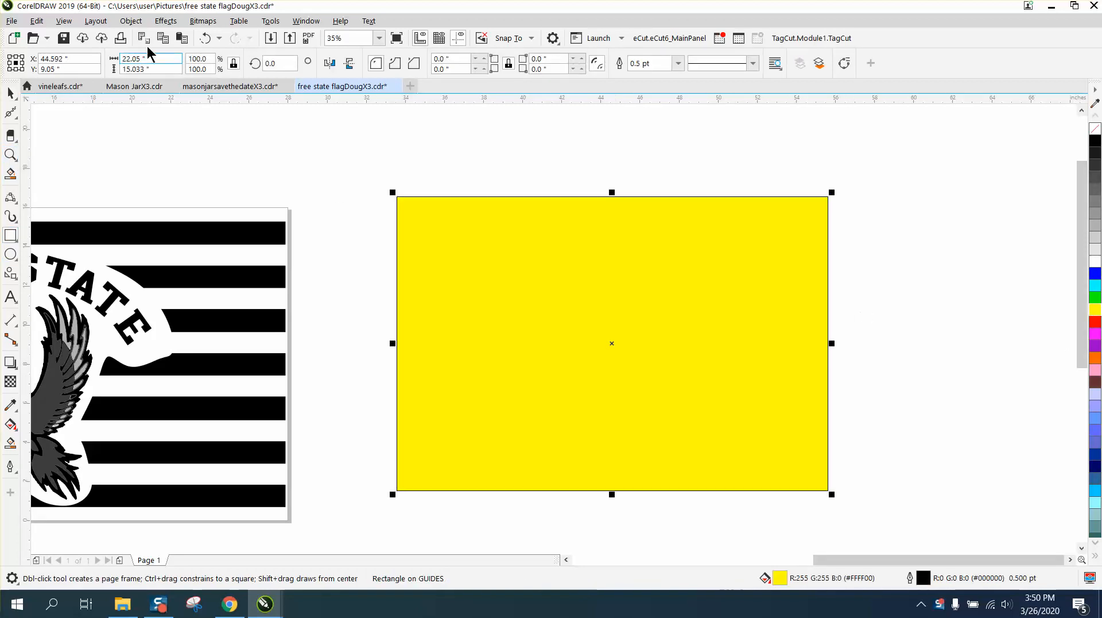
{"action": "left_click", "coordinate": [131, 21]}
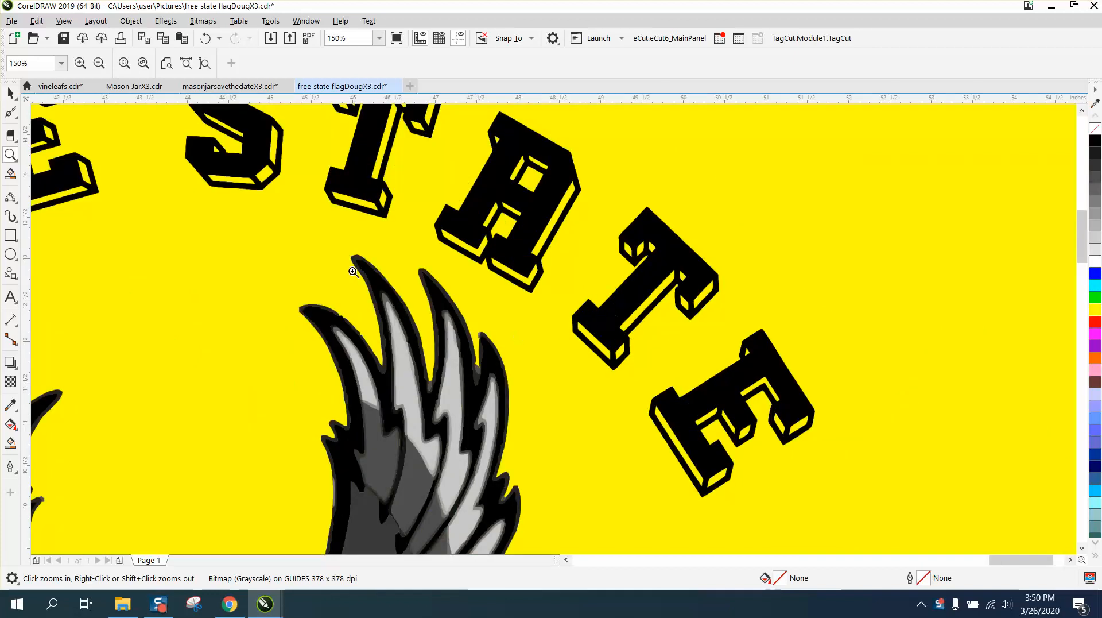
{"action": "left_click", "coordinate": [352, 271]}
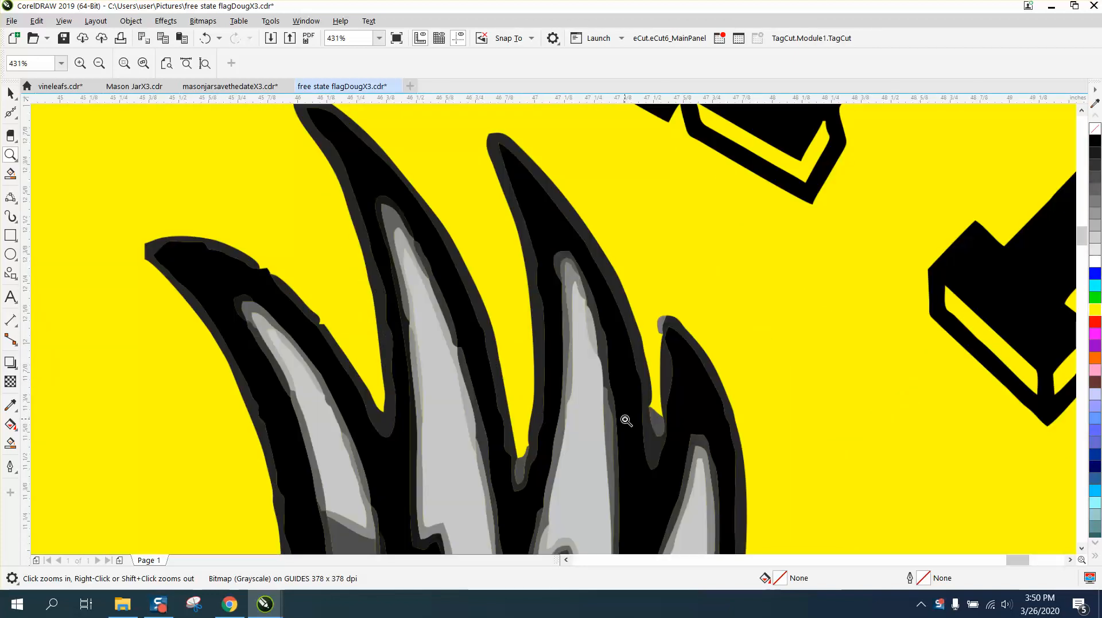
{"action": "mouse_move", "coordinate": [298, 292]}
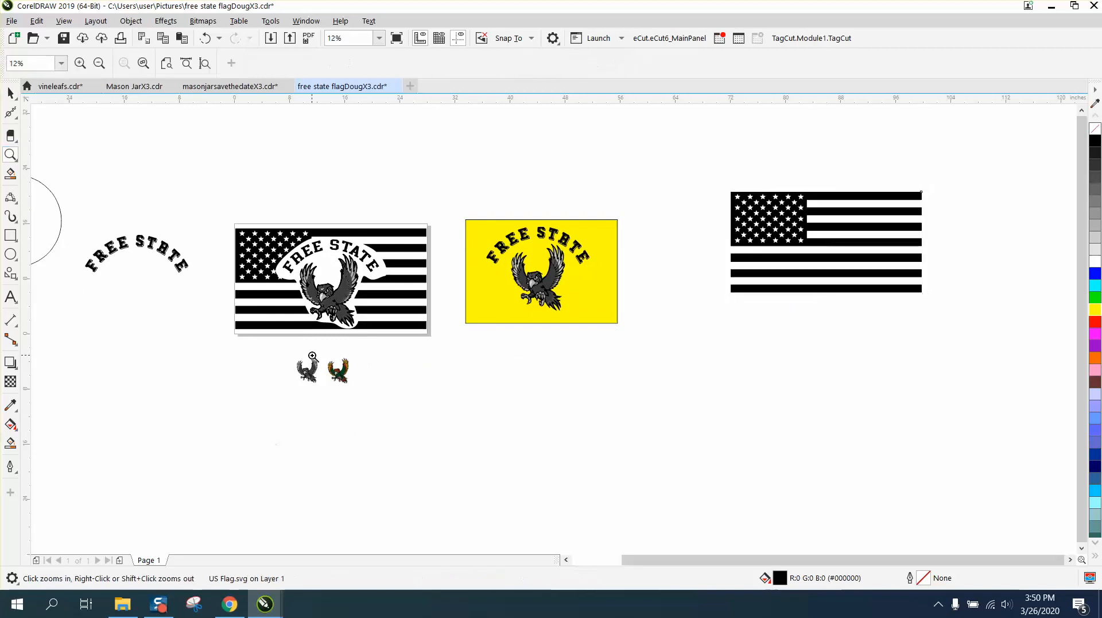
Resample the coloured eagle image to 300 dpi.
{"action": "left_click", "coordinate": [310, 355]}
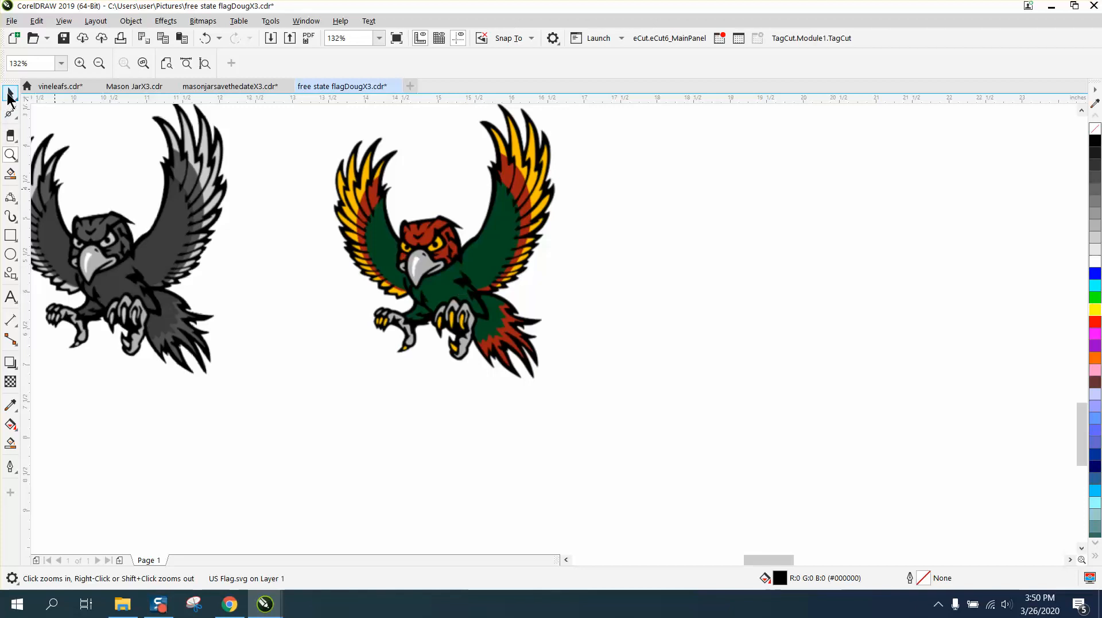
{"action": "left_click", "coordinate": [442, 255]}
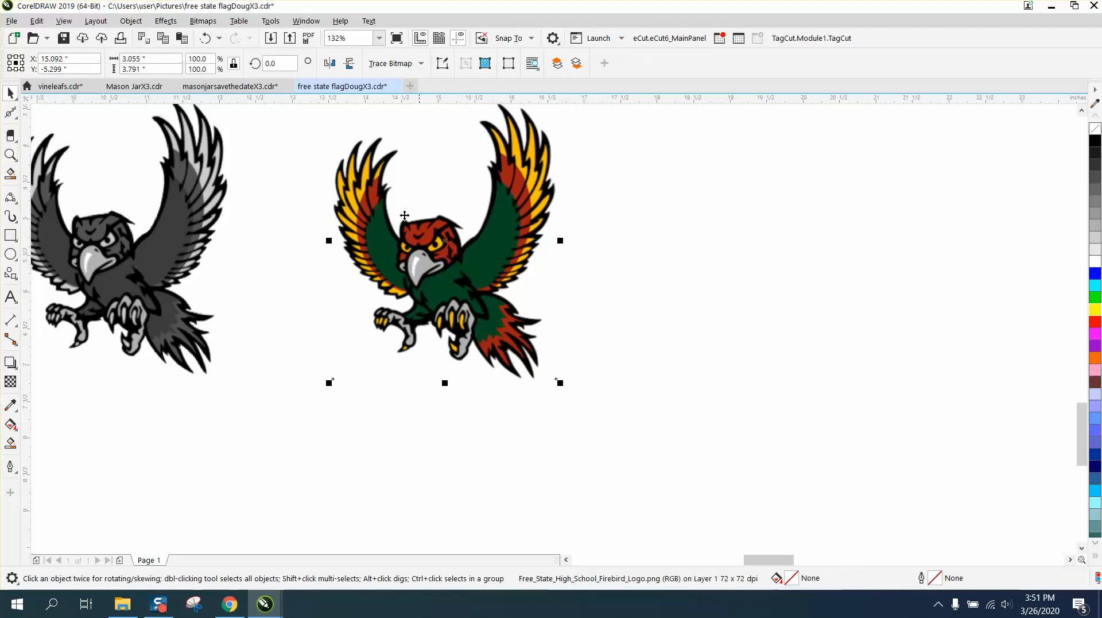
{"action": "mouse_move", "coordinate": [303, 172]}
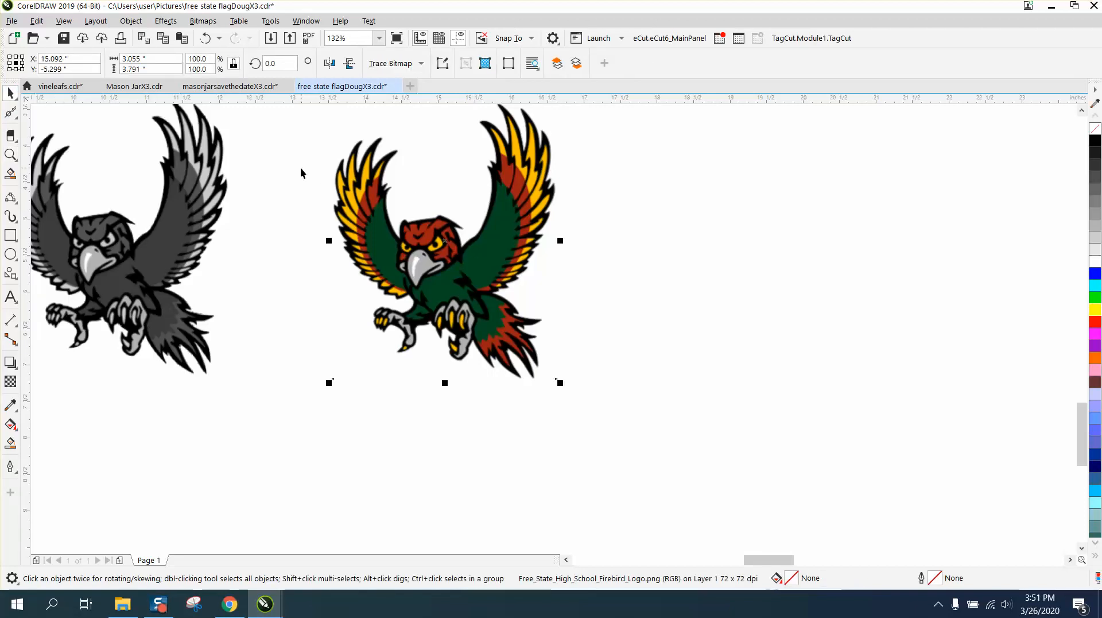
{"action": "mouse_move", "coordinate": [289, 151]}
{"action": "type", "text": "4"}
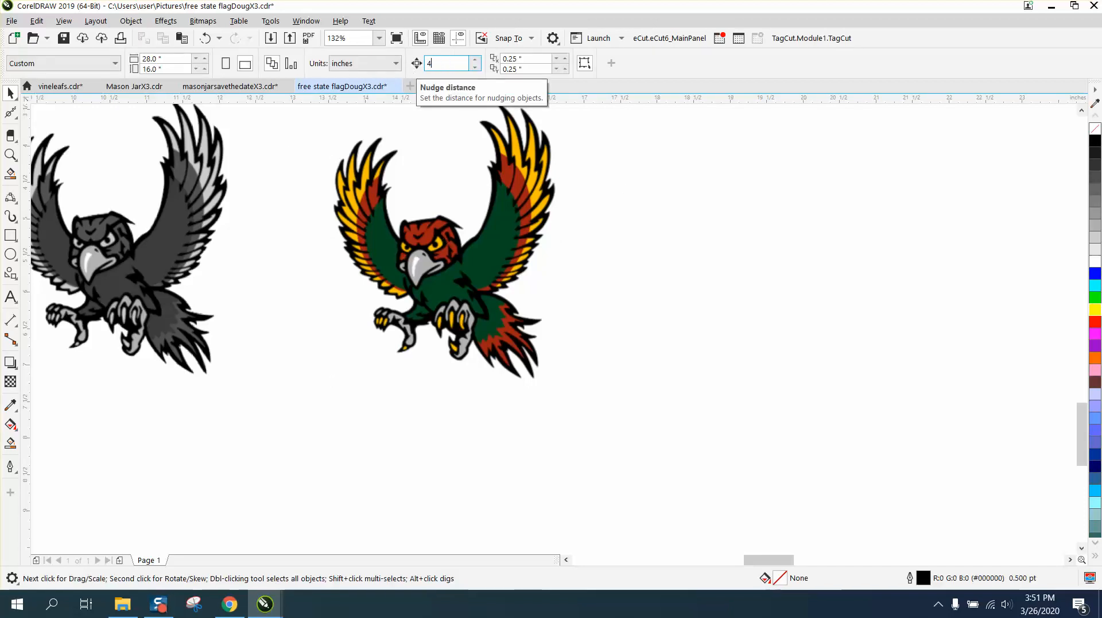
{"action": "left_click", "coordinate": [445, 242]}
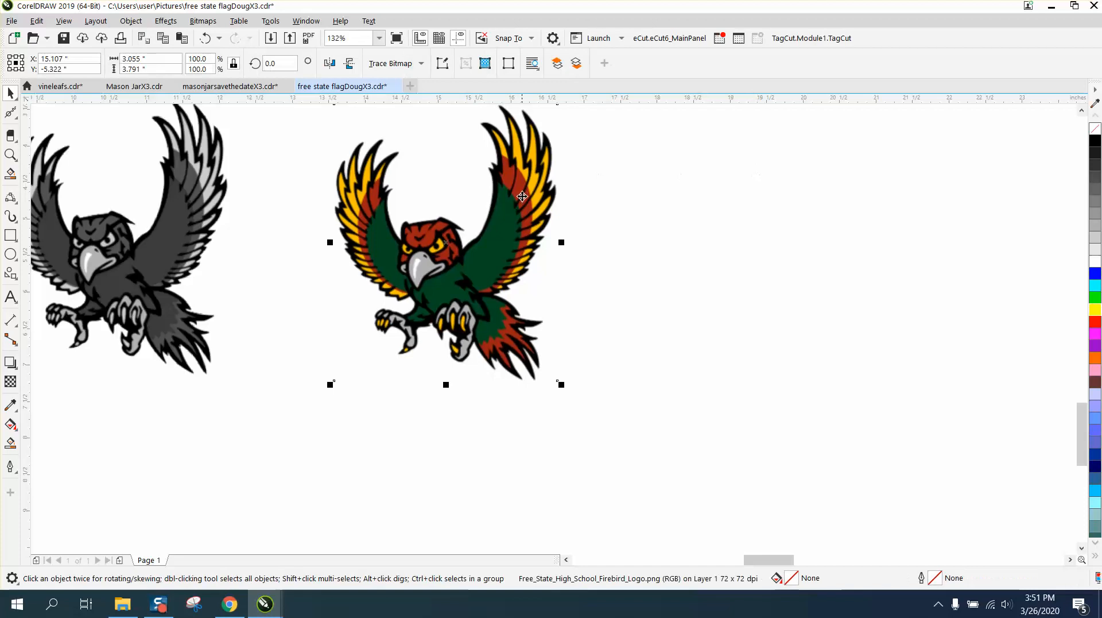
{"action": "left_click", "coordinate": [202, 21]}
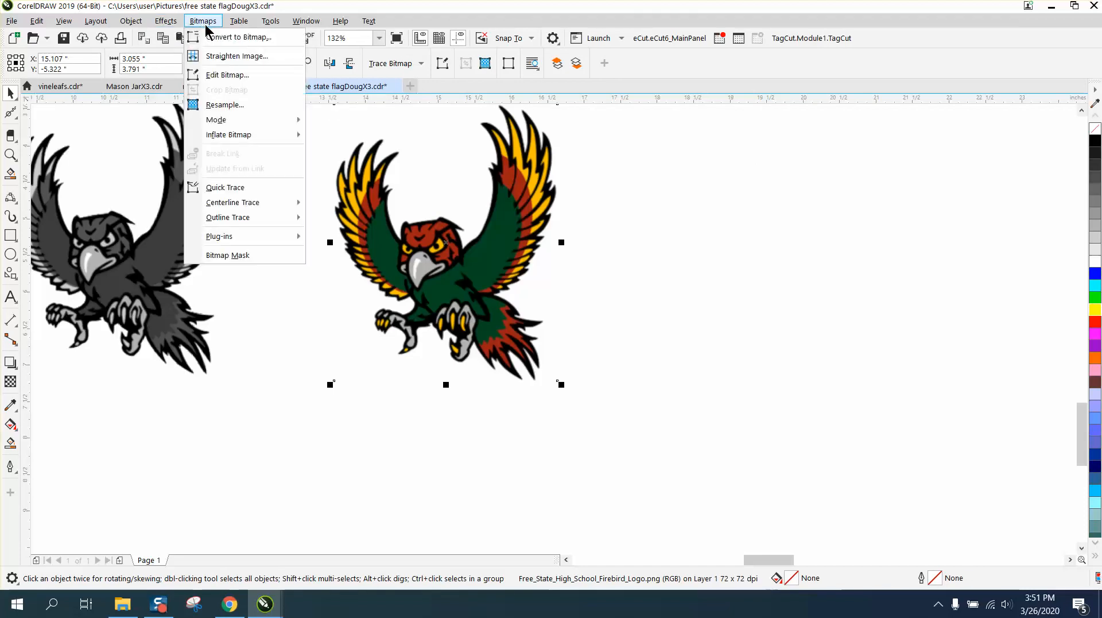
{"action": "left_click", "coordinate": [225, 104]}
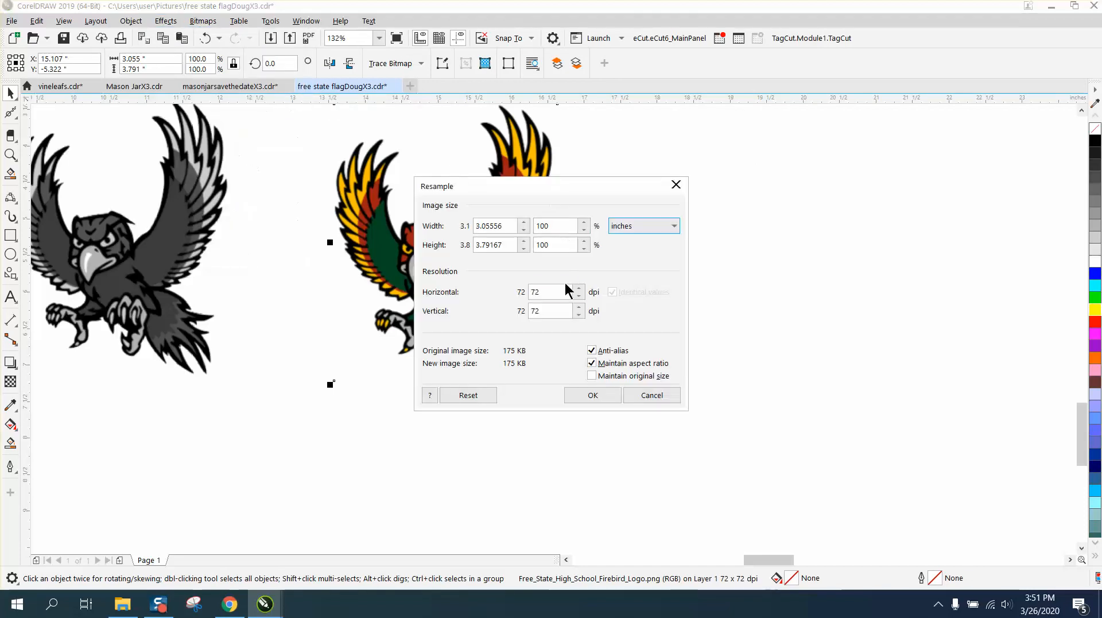
{"action": "left_click", "coordinate": [593, 395]}
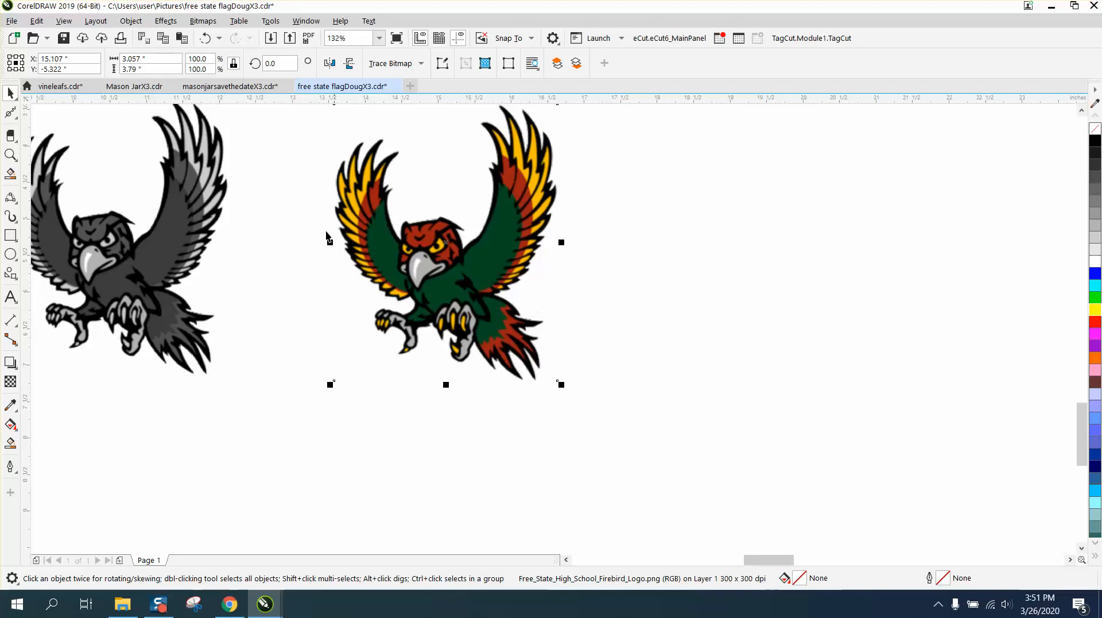
Bring up the Convert to Bitmap settings for a Grayscale (8-bit) conversion.
{"action": "left_click", "coordinate": [202, 21]}
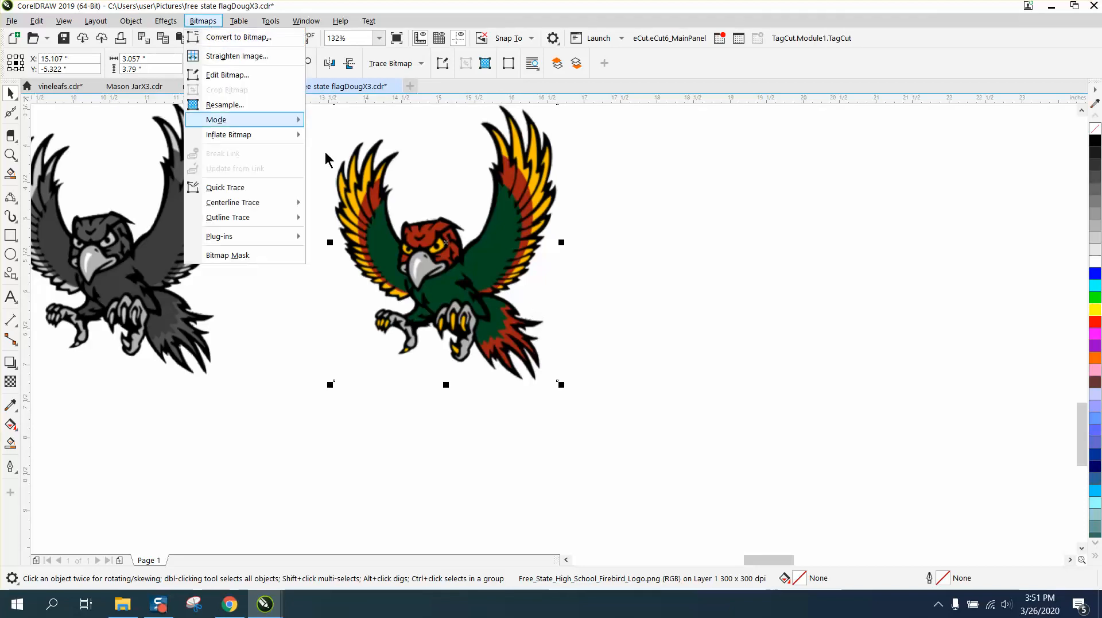
{"action": "mouse_move", "coordinate": [235, 55]}
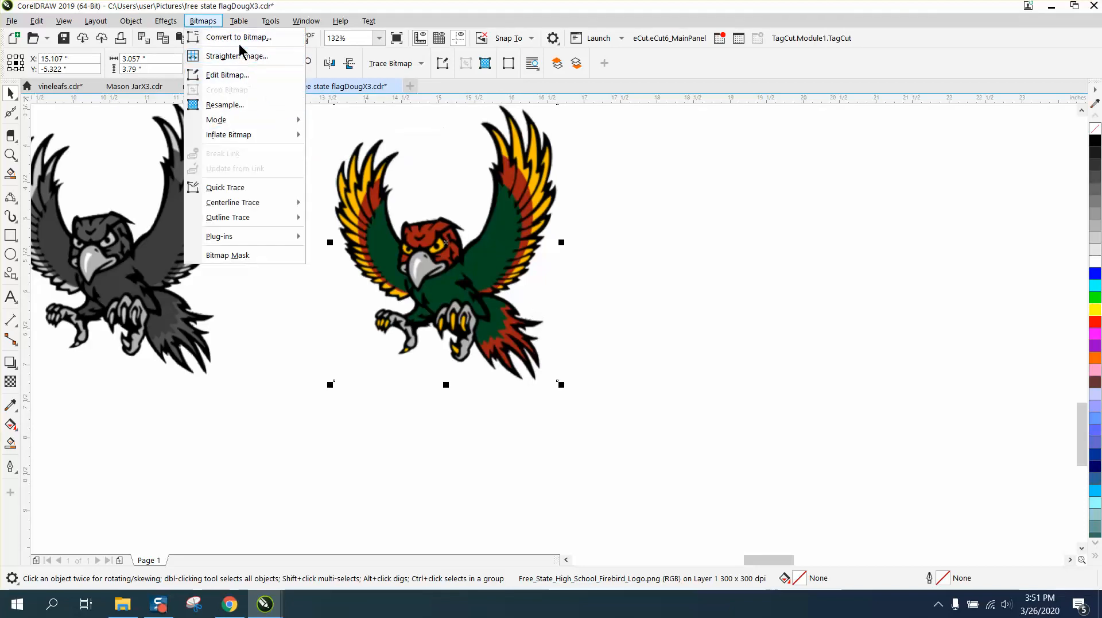
{"action": "left_click", "coordinate": [233, 37]}
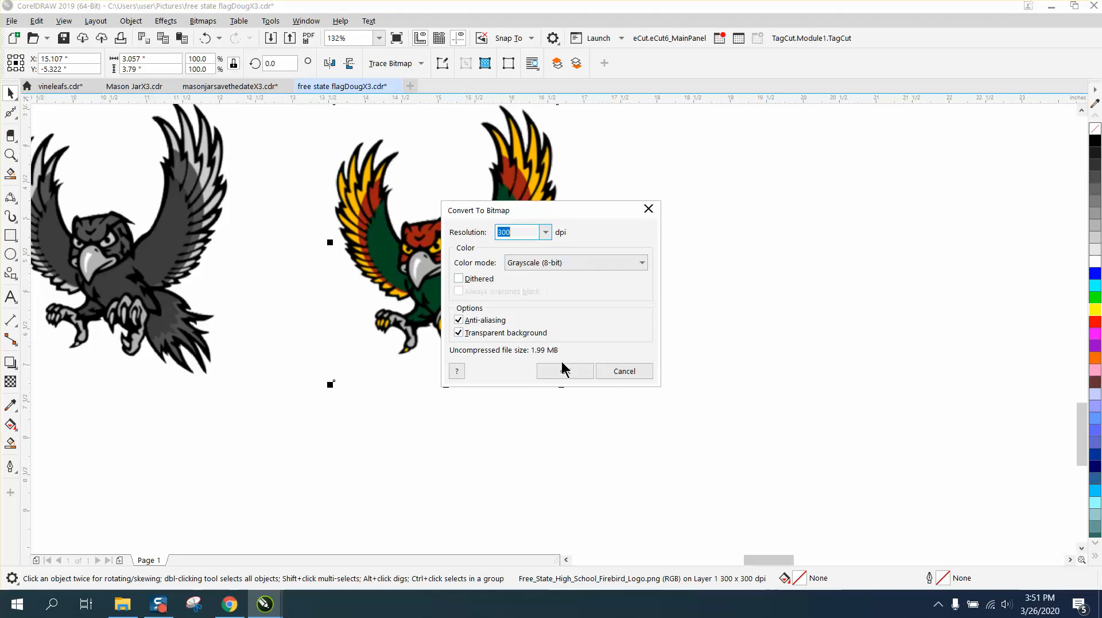
Convert the eagle to grayscale and start an Outline Trace in Logo mode.
{"action": "left_click", "coordinate": [565, 371]}
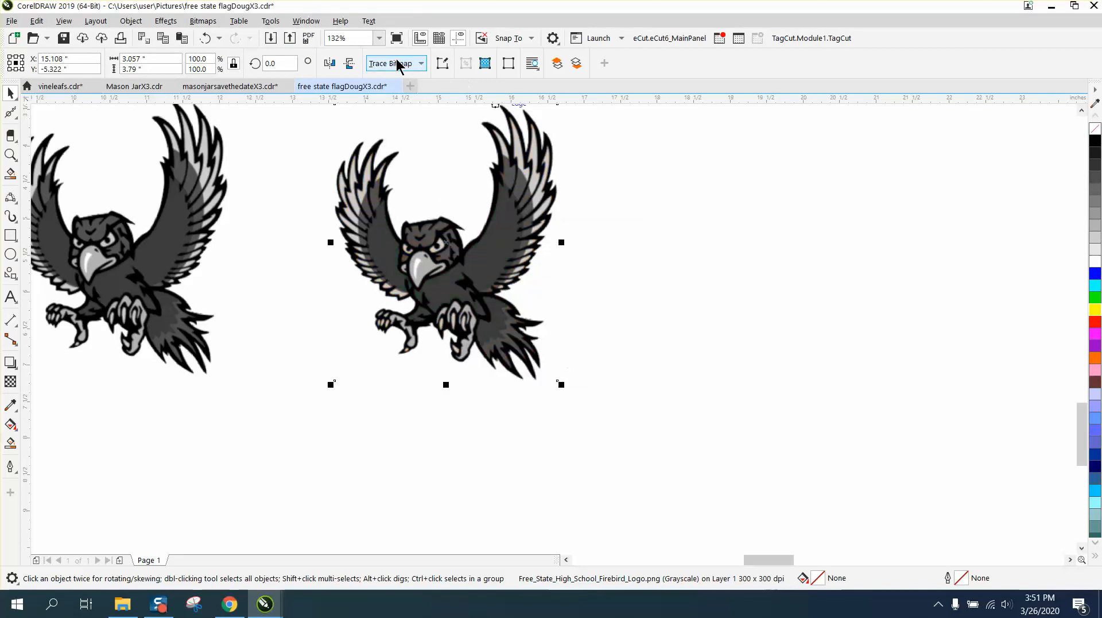
{"action": "left_click", "coordinate": [393, 64]}
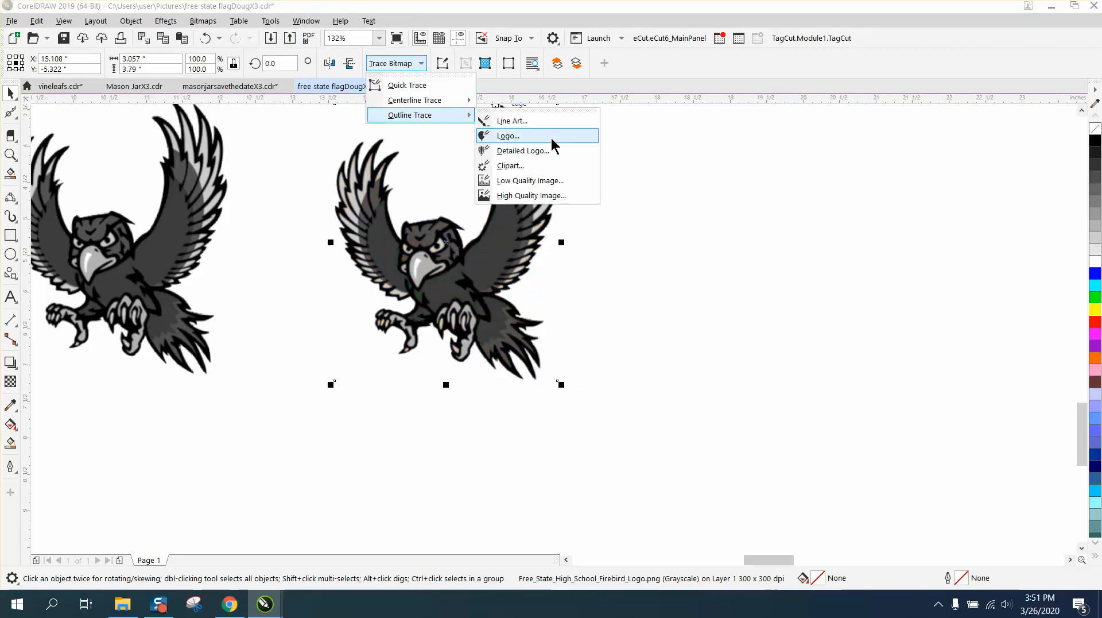
{"action": "left_click", "coordinate": [508, 135]}
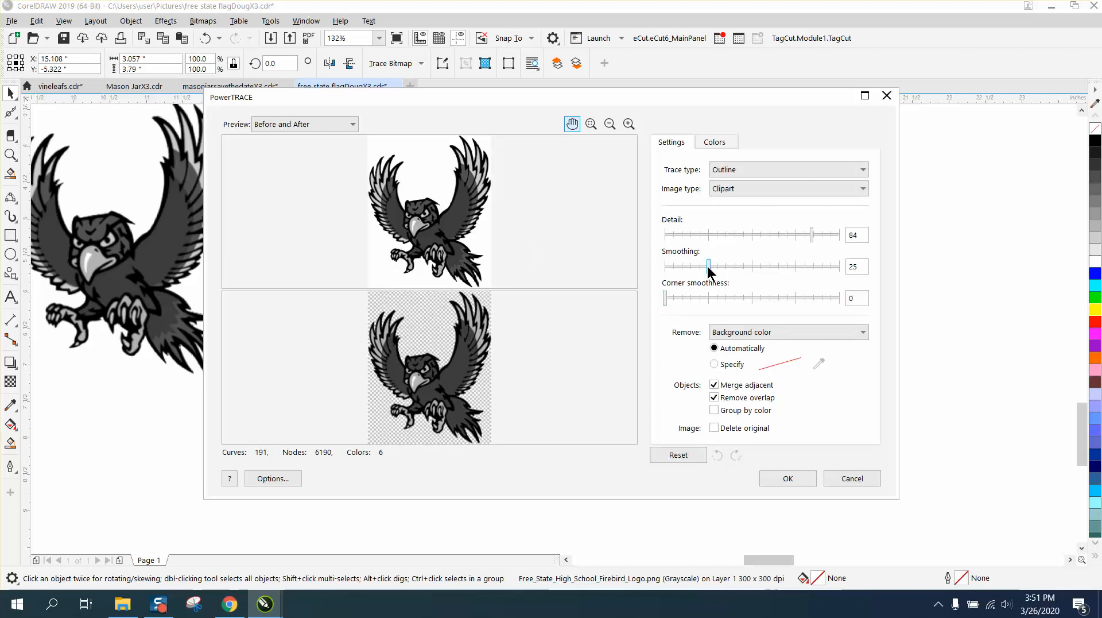
Trace the eagle with Smoothing about 74 and Corner smoothness about 49 into a vector group.
{"action": "left_click_drag", "start_coordinate": [665, 299], "coordinate": [748, 299]}
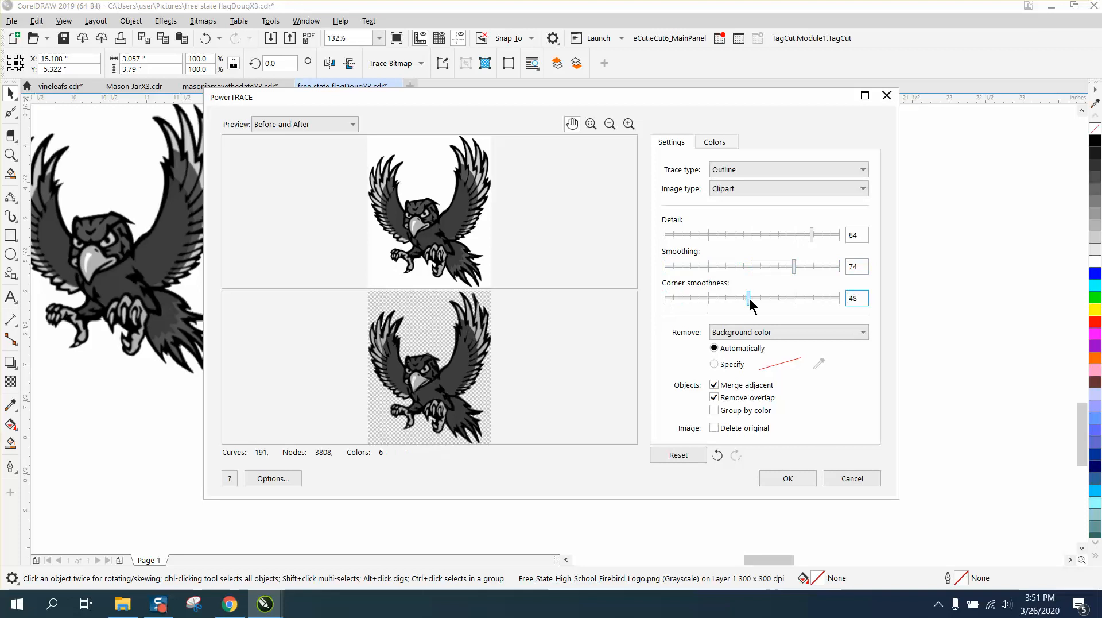
{"action": "left_click_drag", "start_coordinate": [747, 298], "coordinate": [751, 298]}
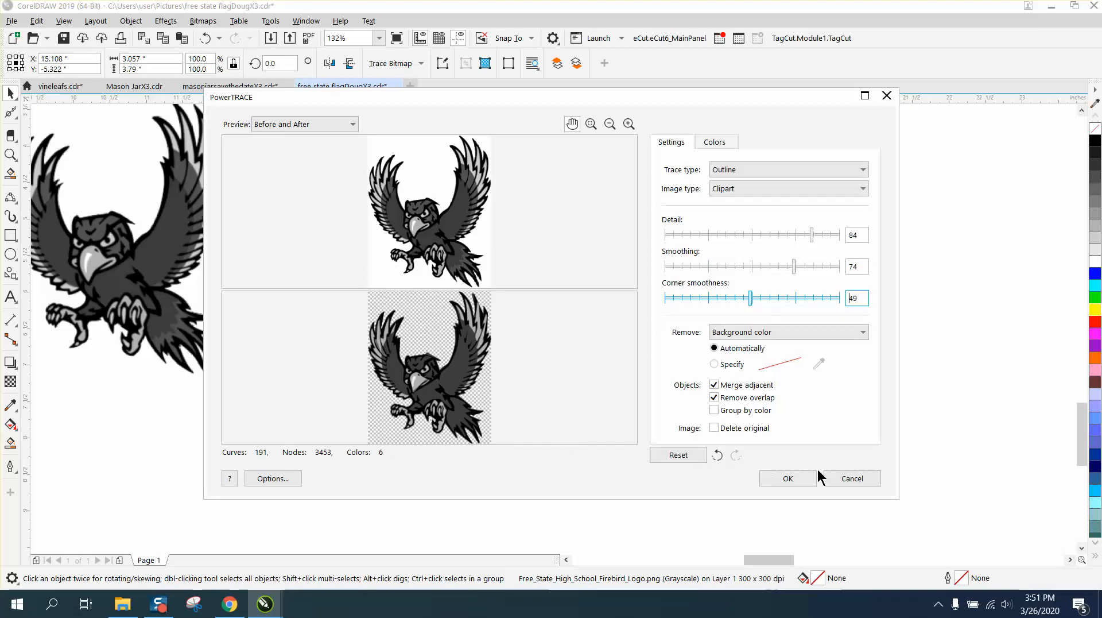
{"action": "left_click", "coordinate": [787, 477]}
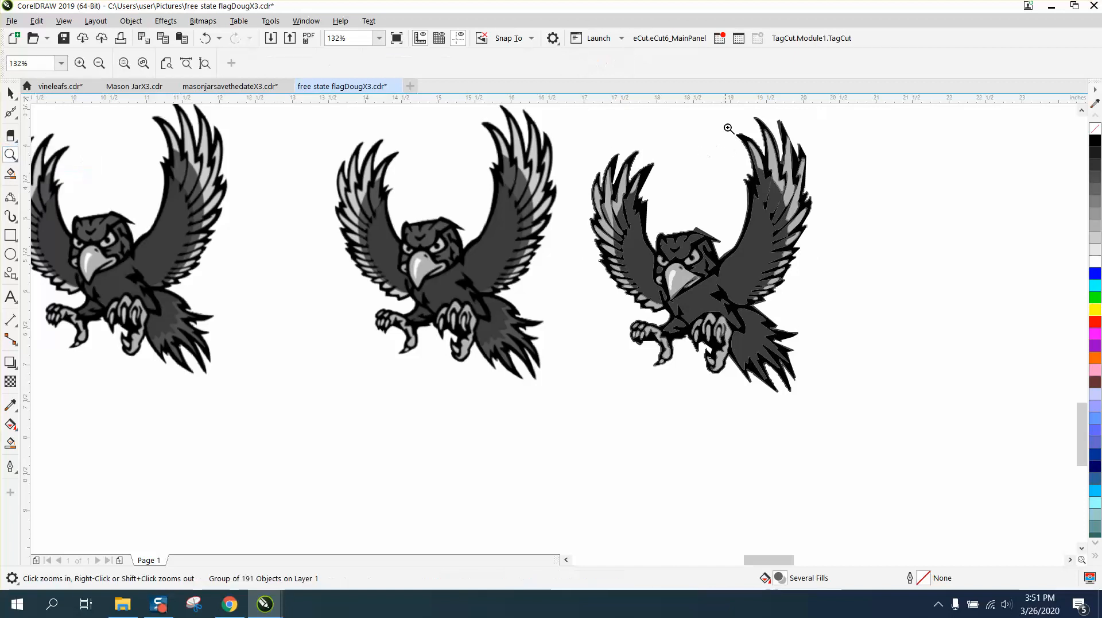
{"action": "left_click", "coordinate": [728, 127]}
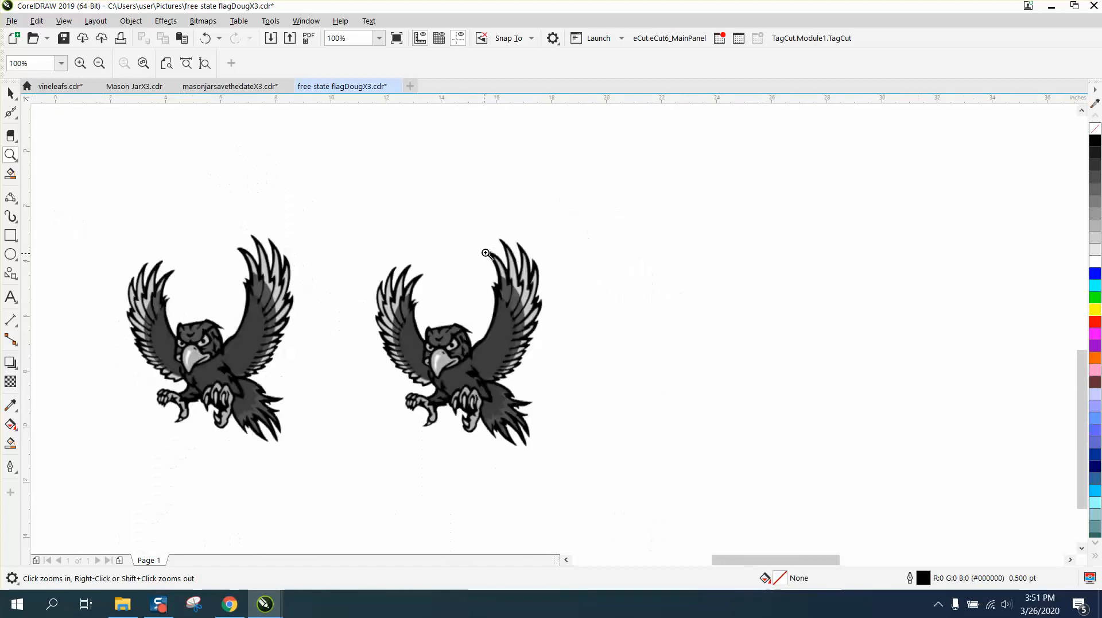
Outline-trace the right-hand eagle in Clipart mode with Corner smoothness 25.
{"action": "left_click", "coordinate": [485, 253]}
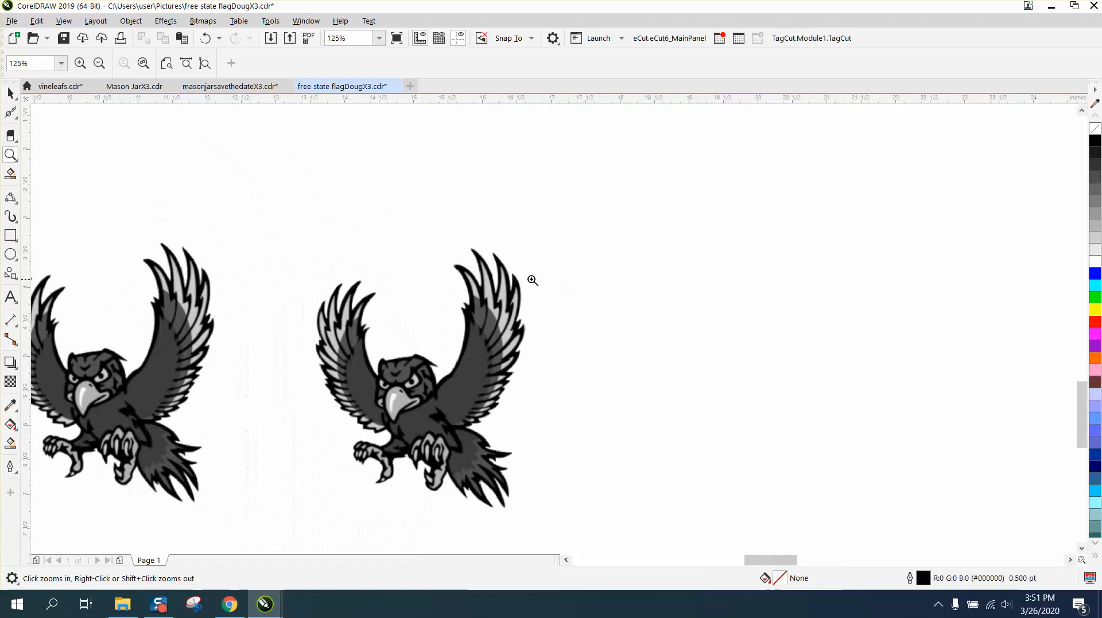
{"action": "left_click", "coordinate": [420, 377]}
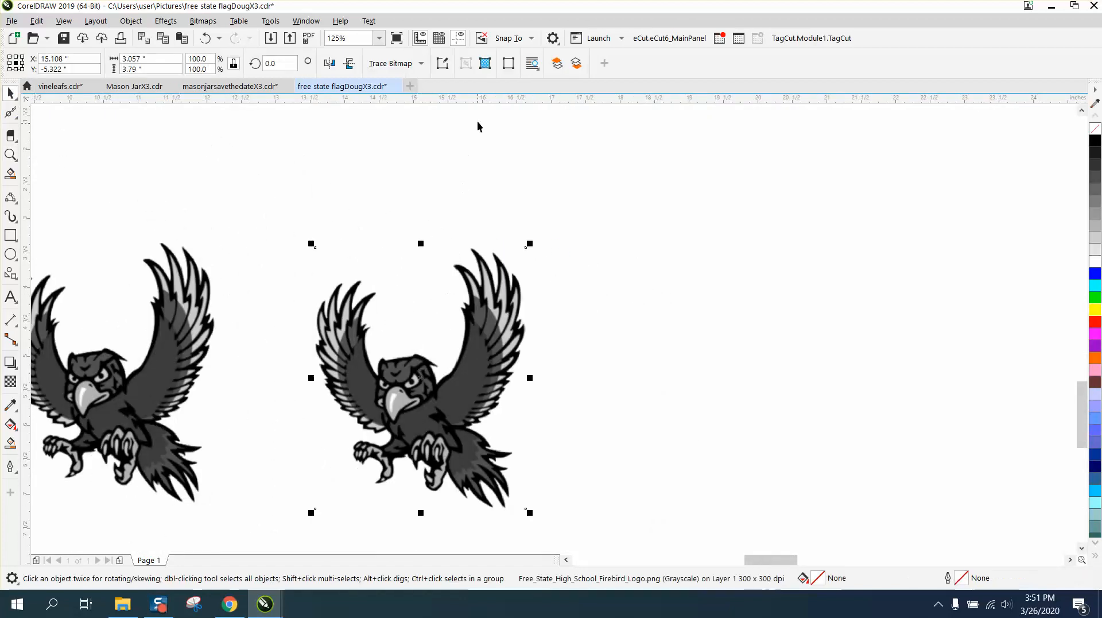
{"action": "left_click", "coordinate": [420, 63]}
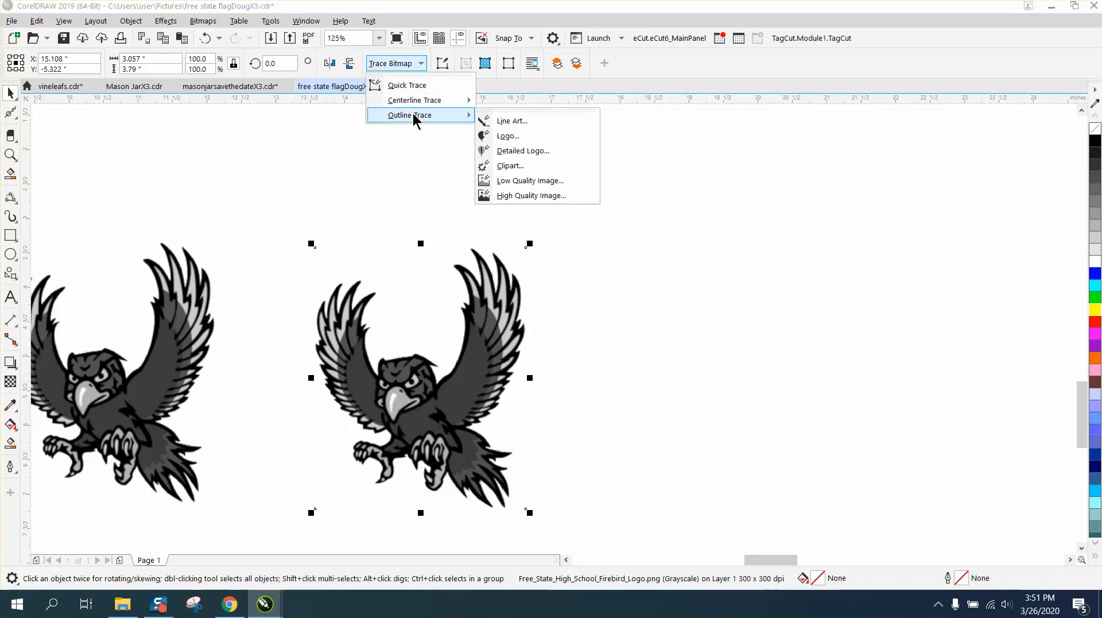
{"action": "left_click", "coordinate": [523, 150]}
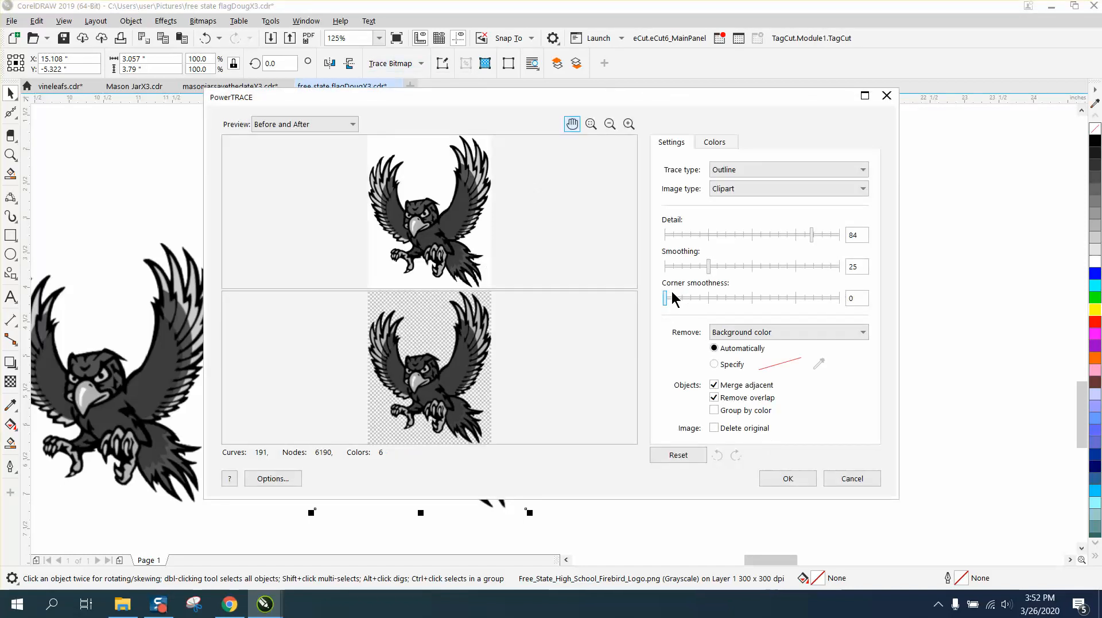
{"action": "left_click_drag", "start_coordinate": [666, 297], "coordinate": [709, 297]}
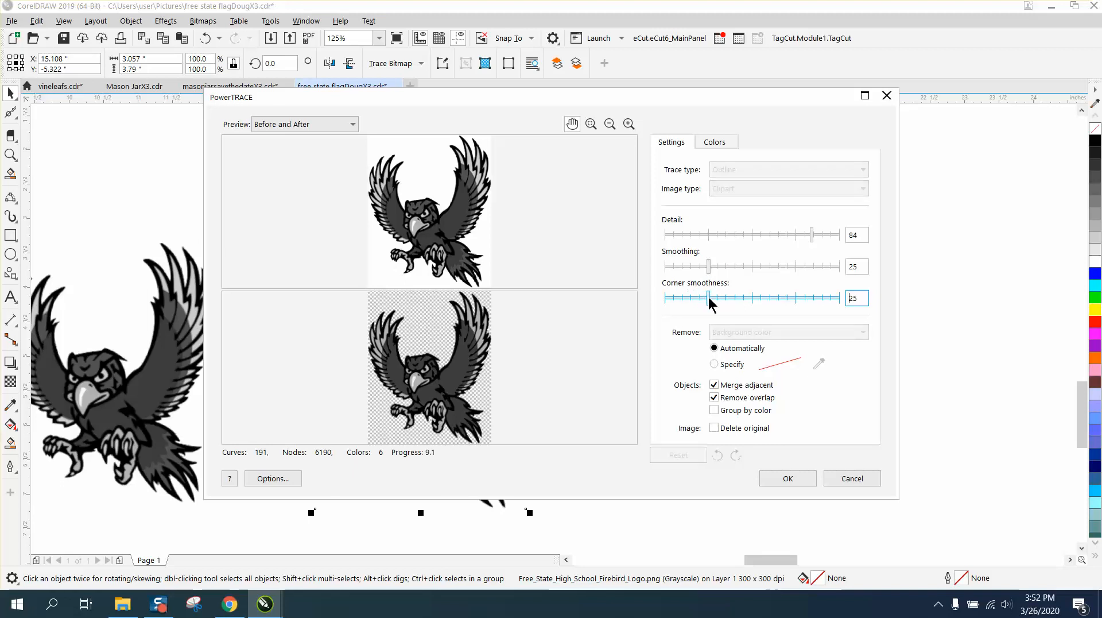
{"action": "left_click", "coordinate": [788, 477]}
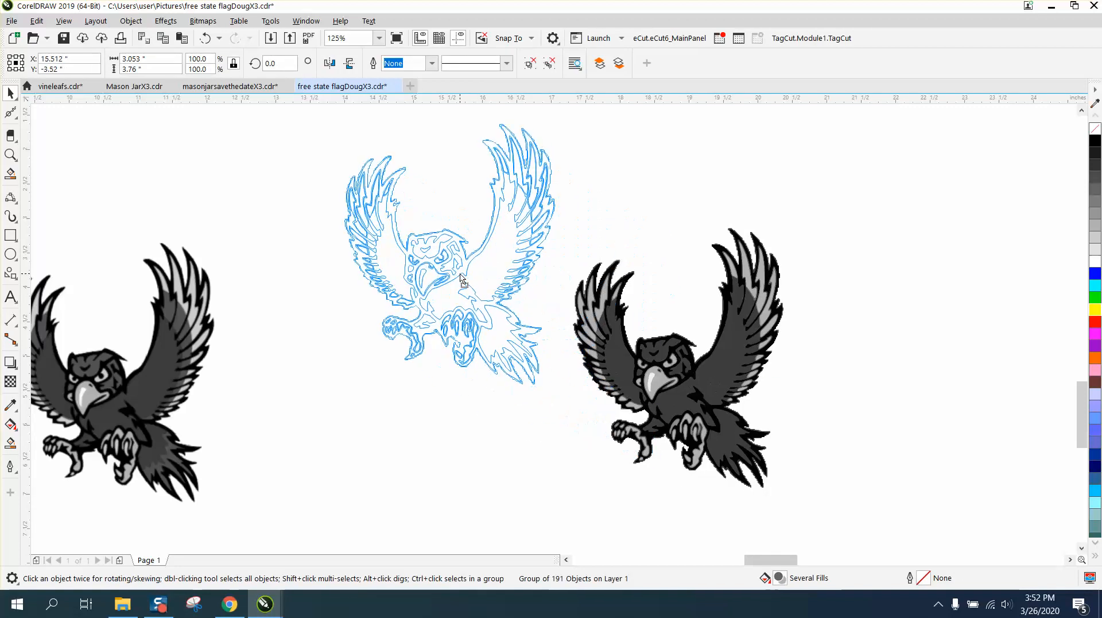
{"action": "key", "text": "Delete"}
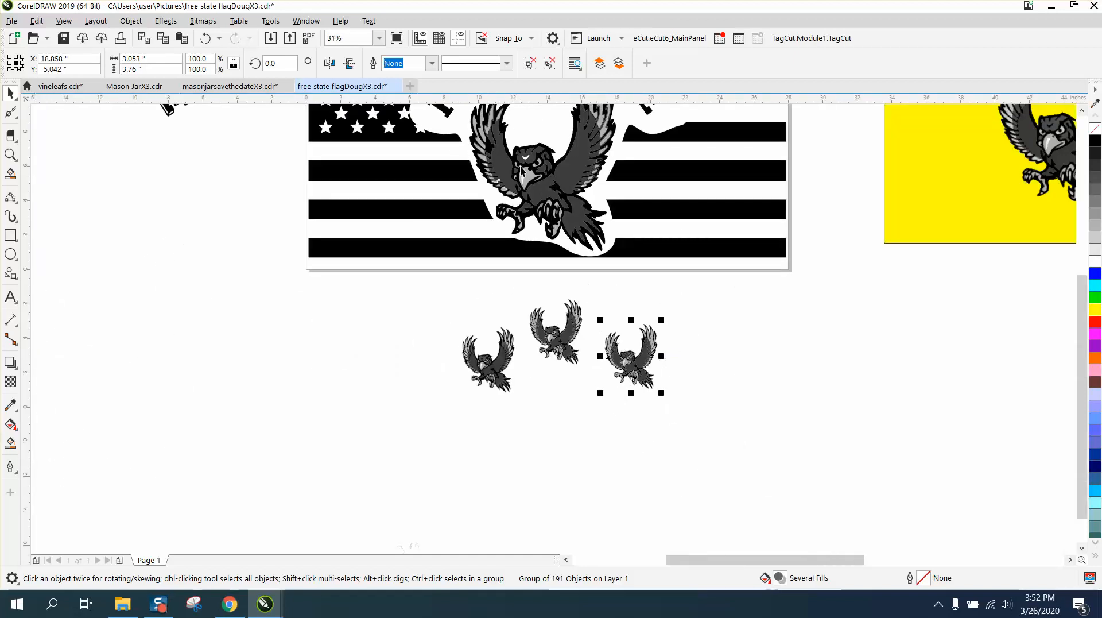
{"action": "left_click", "coordinate": [9, 154]}
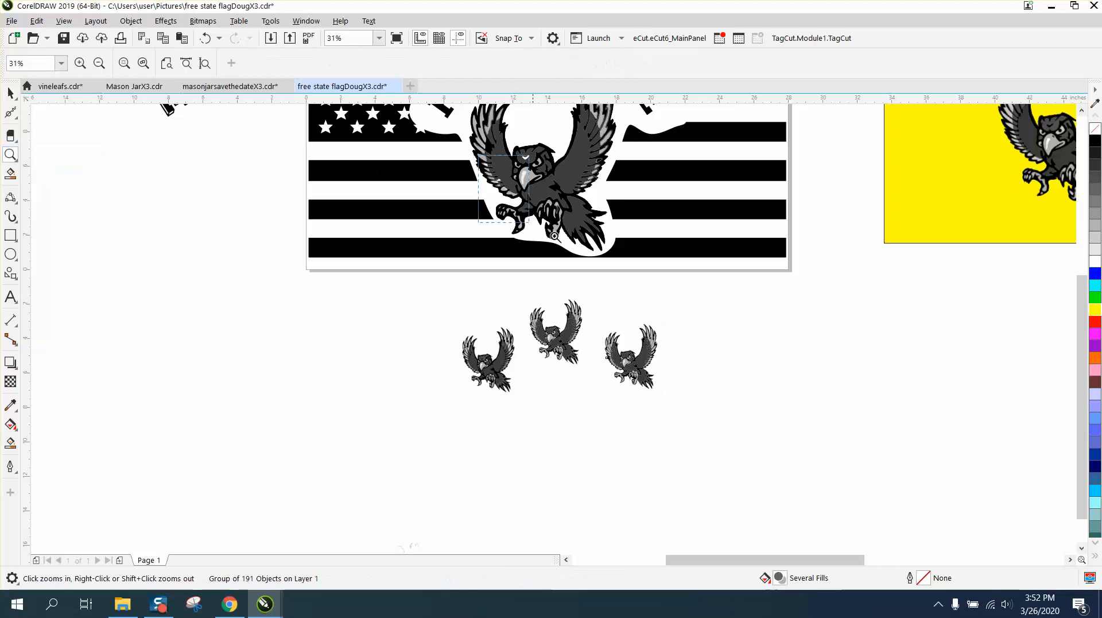
{"action": "left_click", "coordinate": [555, 236]}
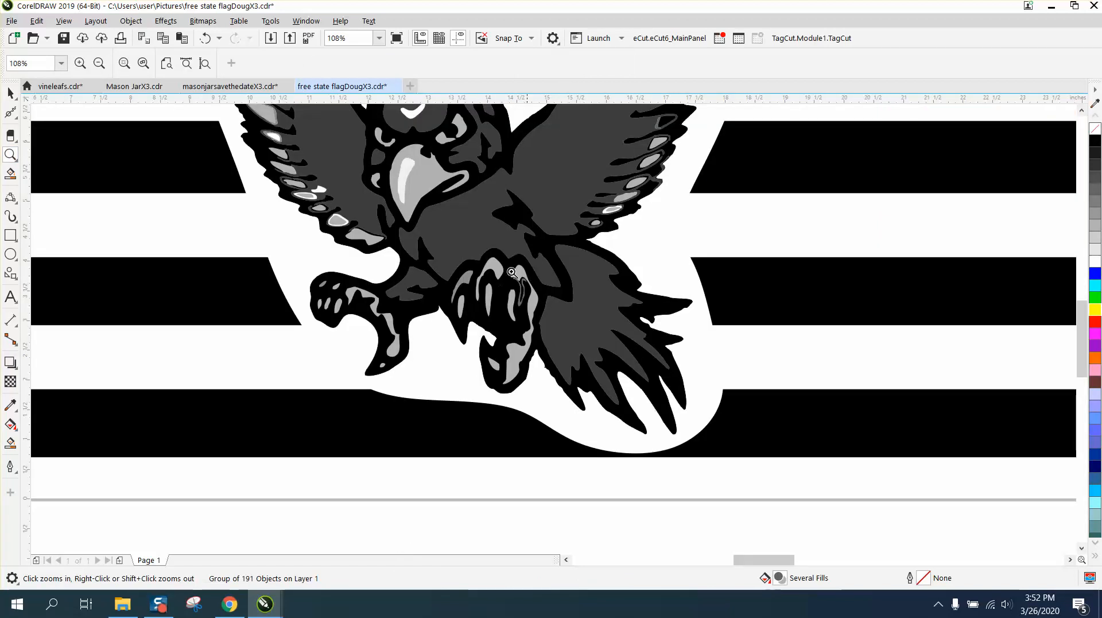
{"action": "mouse_move", "coordinate": [346, 191]}
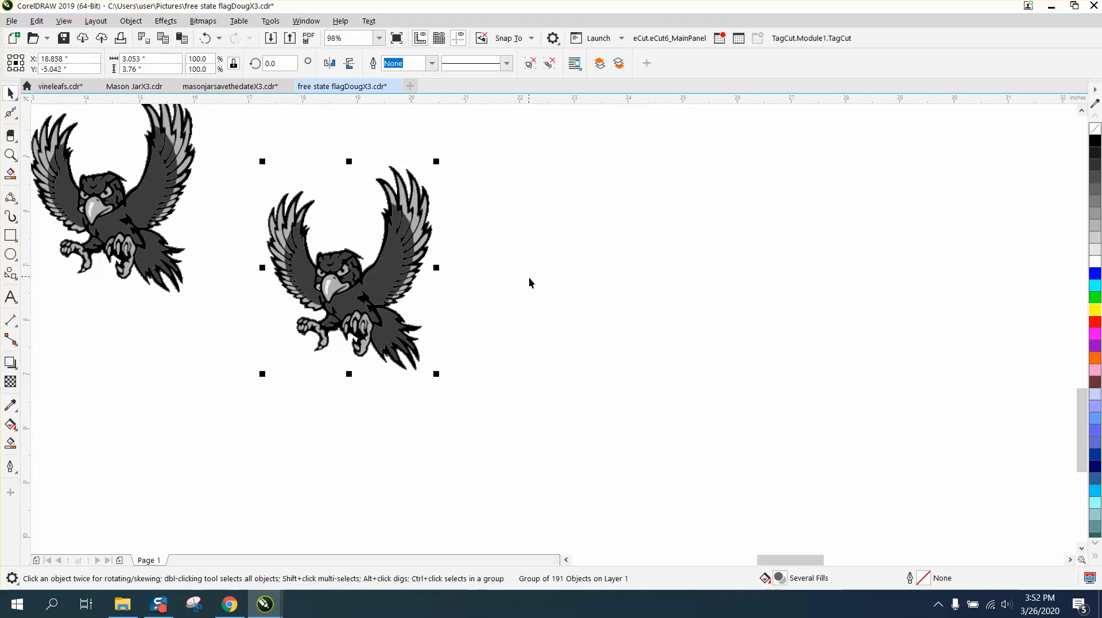
{"action": "mouse_move", "coordinate": [145, 36]}
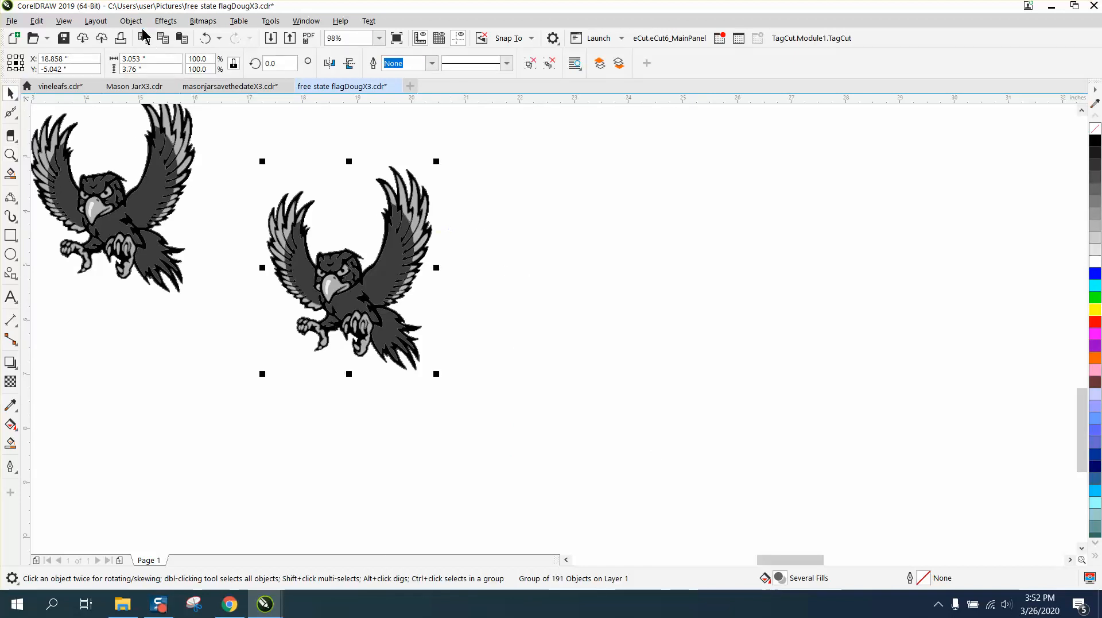
Ungroup the traced eagle into its separate pieces.
{"action": "left_click", "coordinate": [131, 19]}
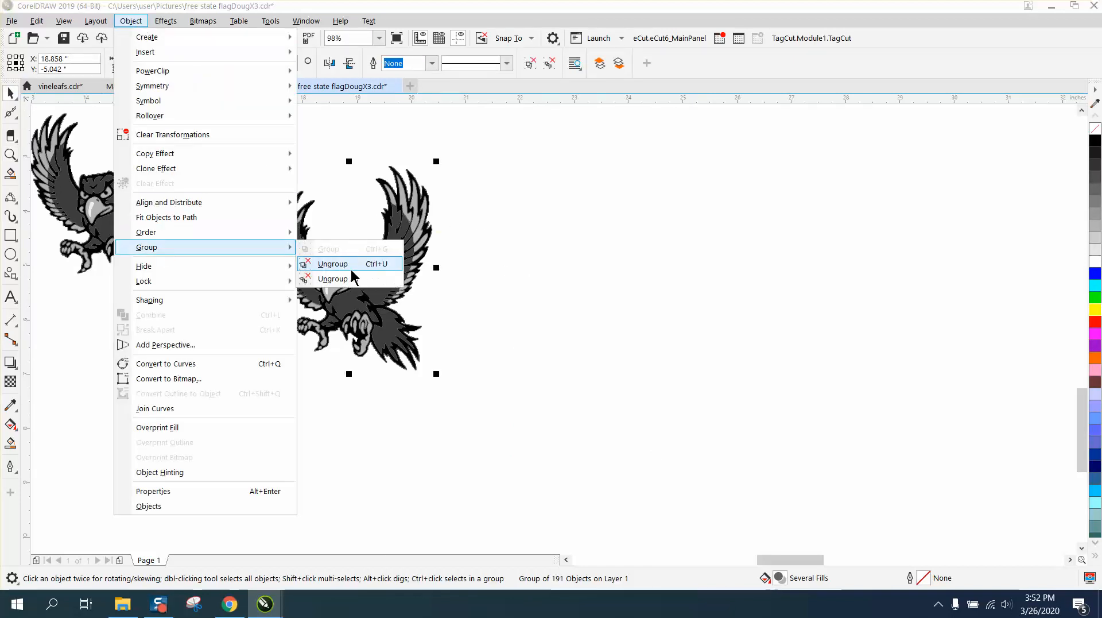
{"action": "left_click", "coordinate": [331, 263]}
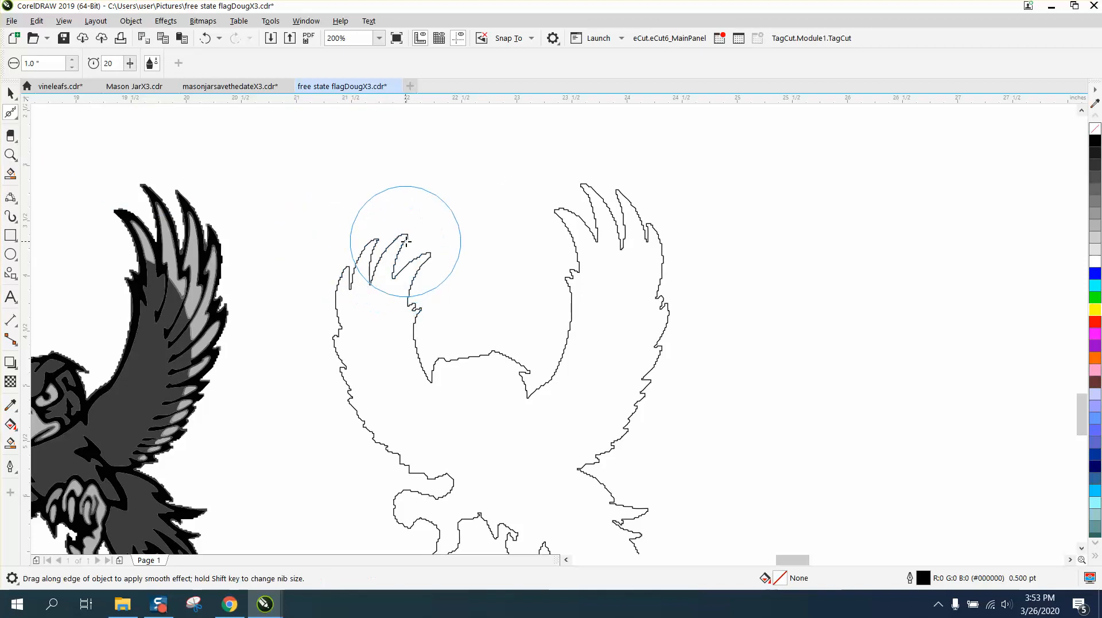
Smooth the silhouette's jagged wingtips, tail feathers and talons with the Smooth tool.
{"action": "left_click_drag", "start_coordinate": [404, 242], "coordinate": [362, 438]}
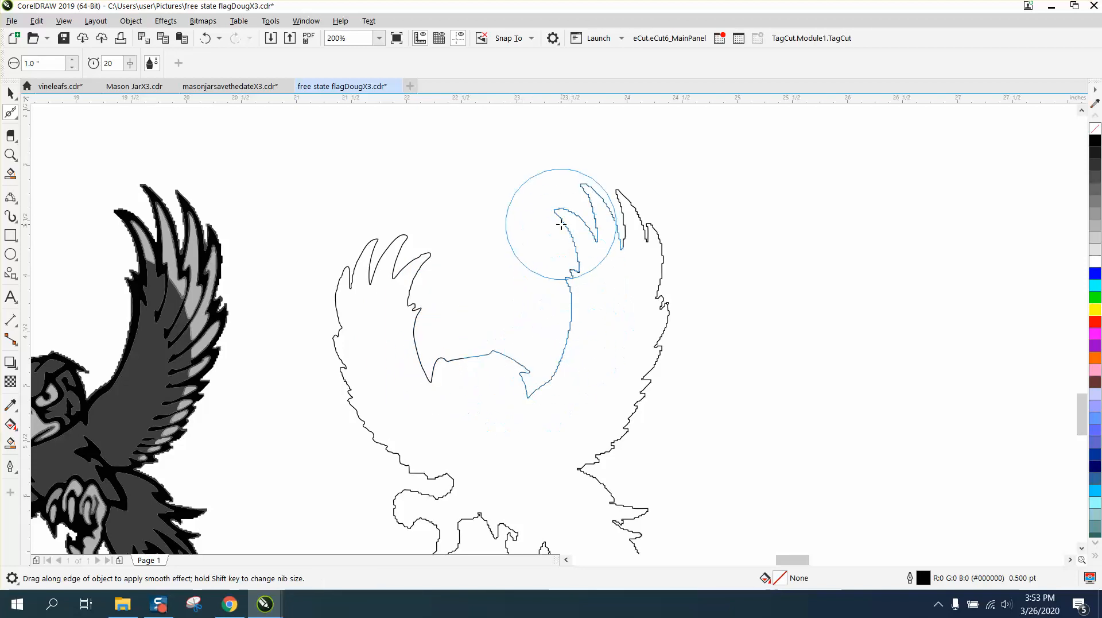
{"action": "left_click_drag", "start_coordinate": [561, 224], "coordinate": [636, 222]}
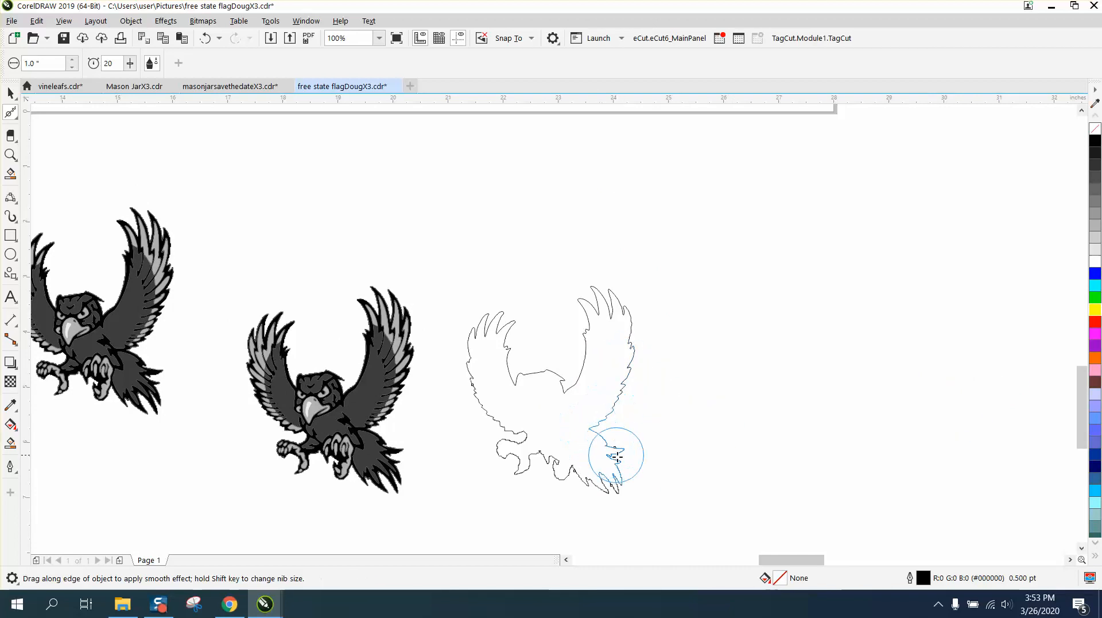
{"action": "left_click_drag", "start_coordinate": [615, 457], "coordinate": [498, 457]}
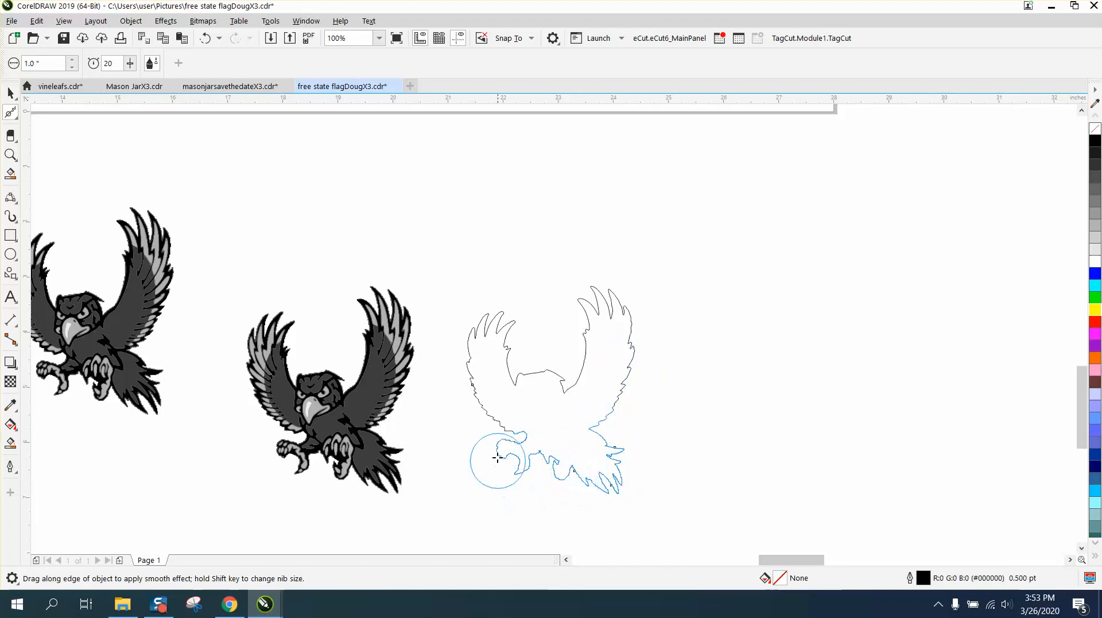
{"action": "left_click_drag", "start_coordinate": [498, 457], "coordinate": [490, 381]}
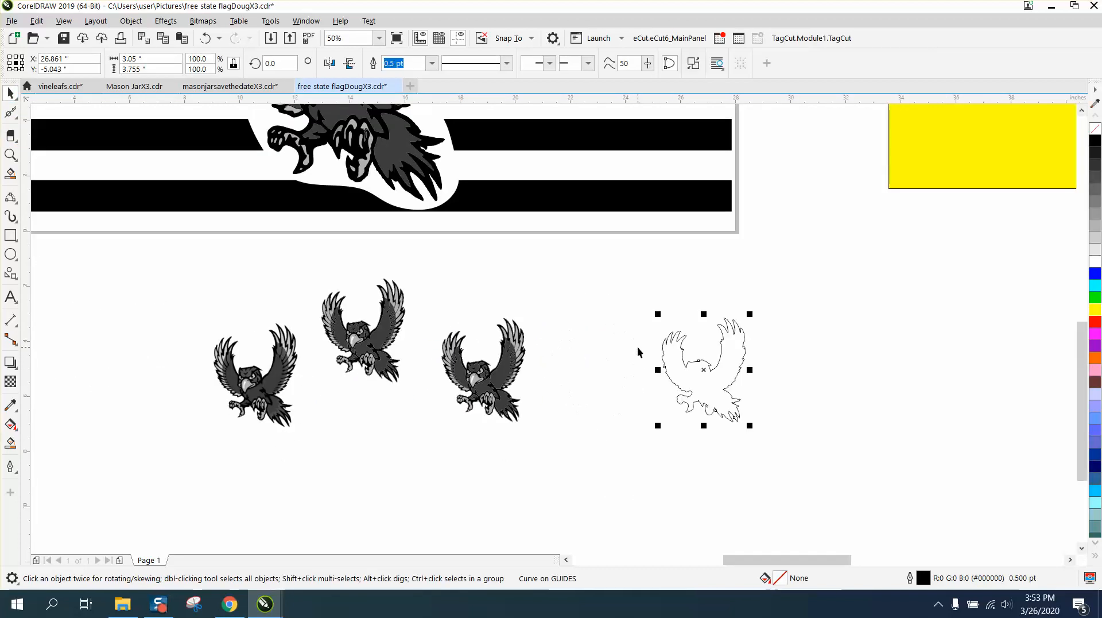
Drag the silhouette outline and the black main shape rightward, away from the gray shading pieces.
{"action": "left_click_drag", "start_coordinate": [703, 369], "coordinate": [813, 369]}
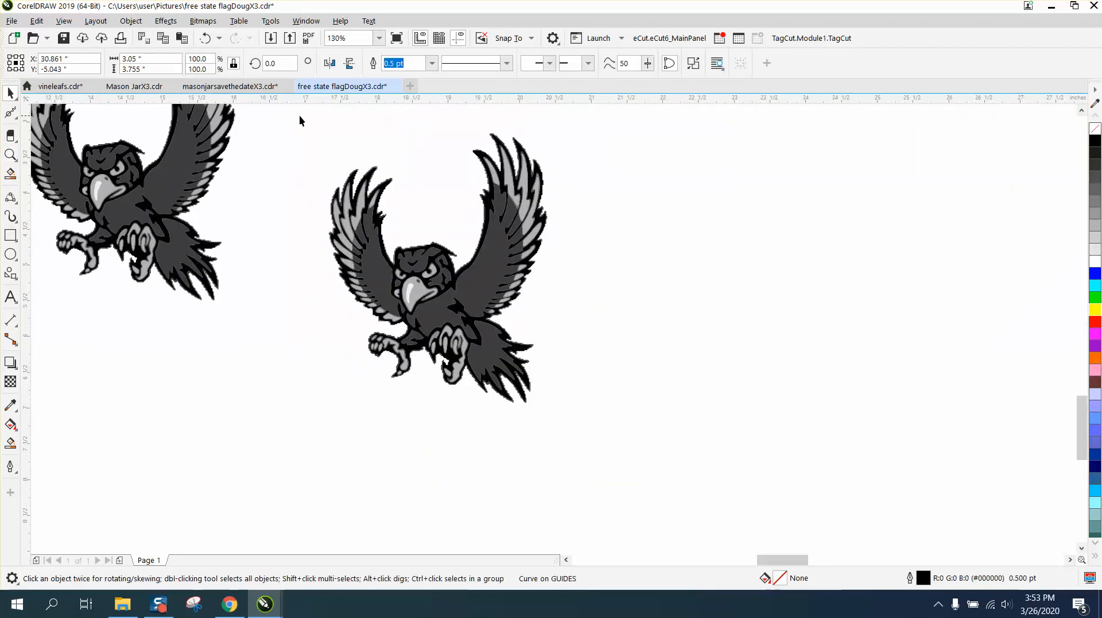
{"action": "left_click", "coordinate": [521, 148]}
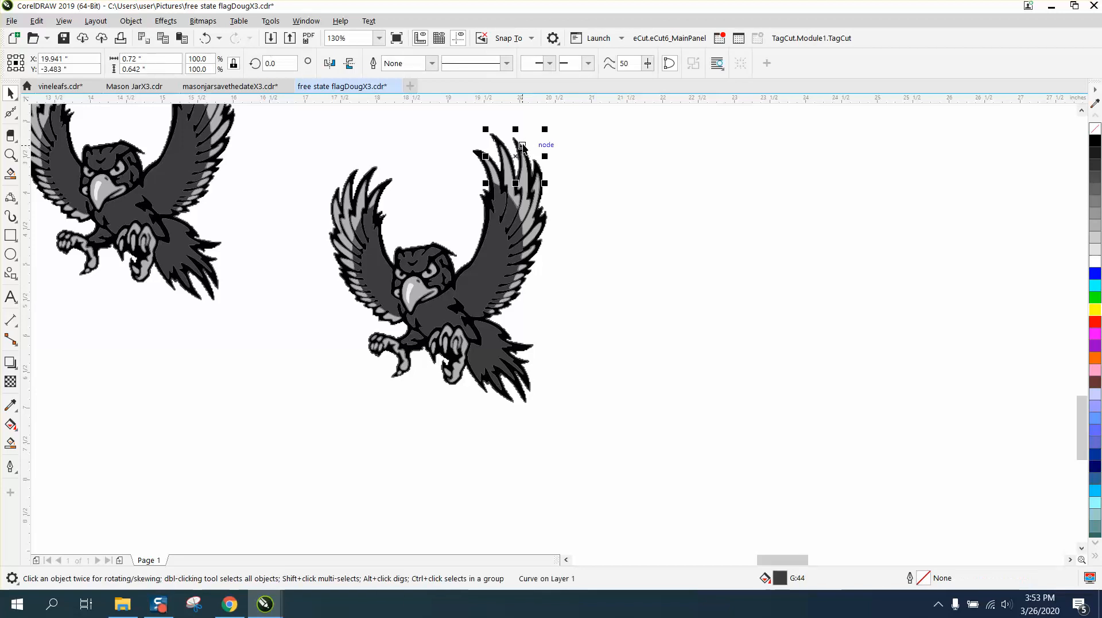
{"action": "mouse_move", "coordinate": [565, 200]}
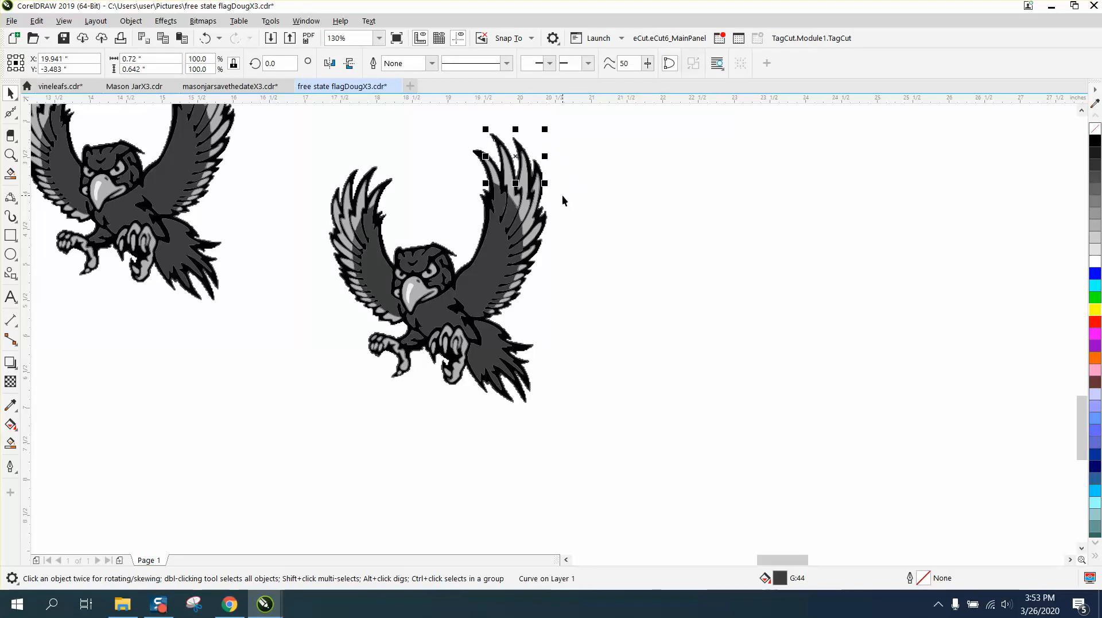
{"action": "left_click_drag", "start_coordinate": [516, 156], "coordinate": [801, 157]}
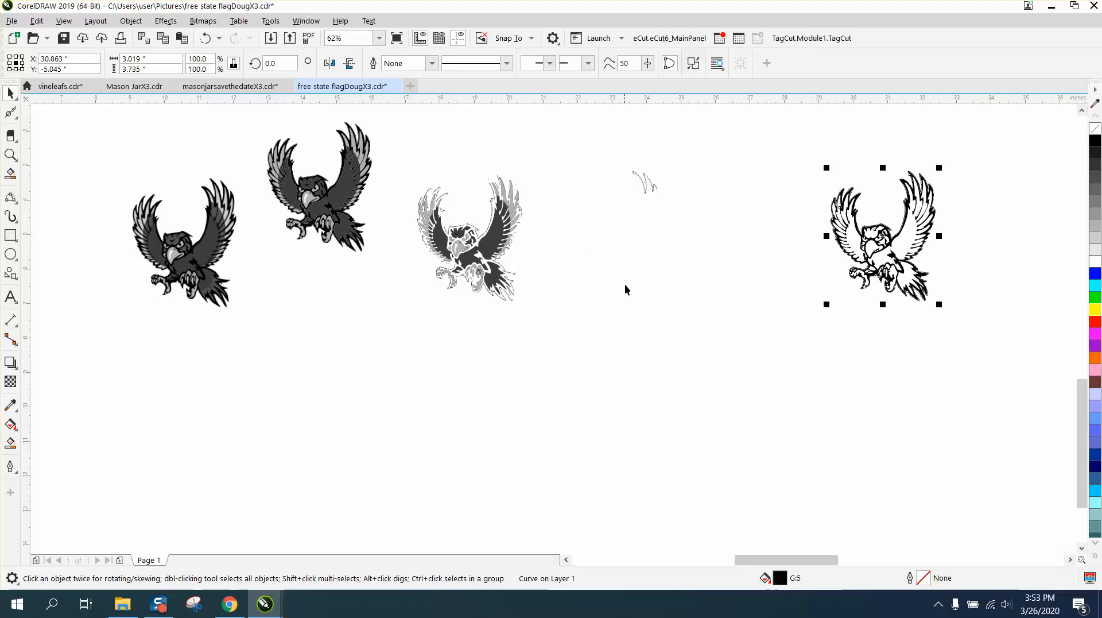
Magnify the black shape's wing feather tips.
{"action": "left_click", "coordinate": [9, 154]}
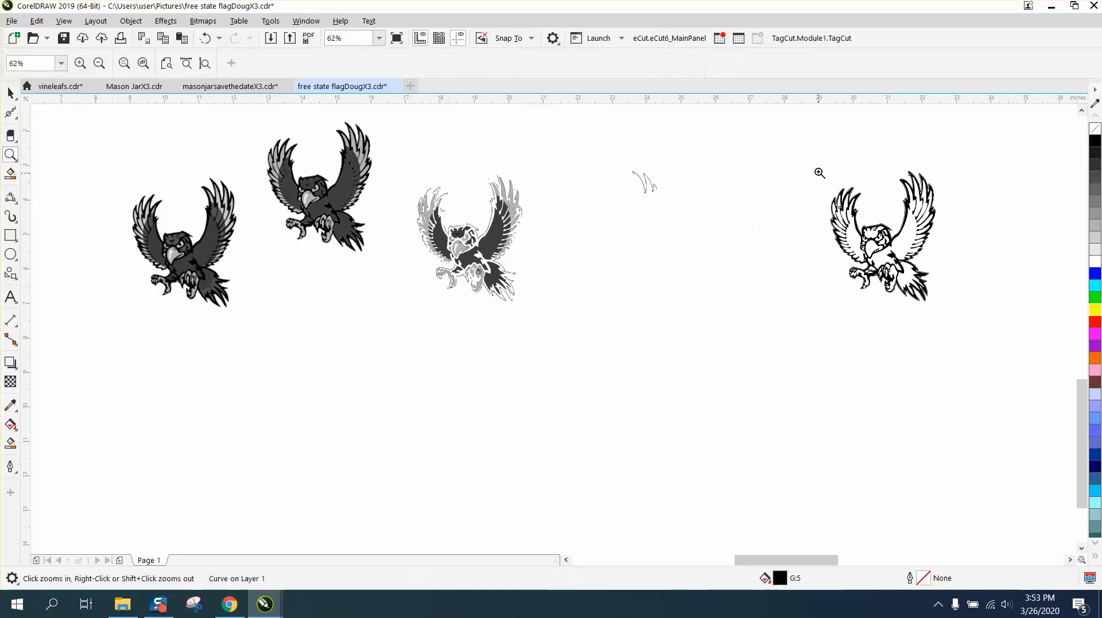
{"action": "left_click", "coordinate": [819, 172]}
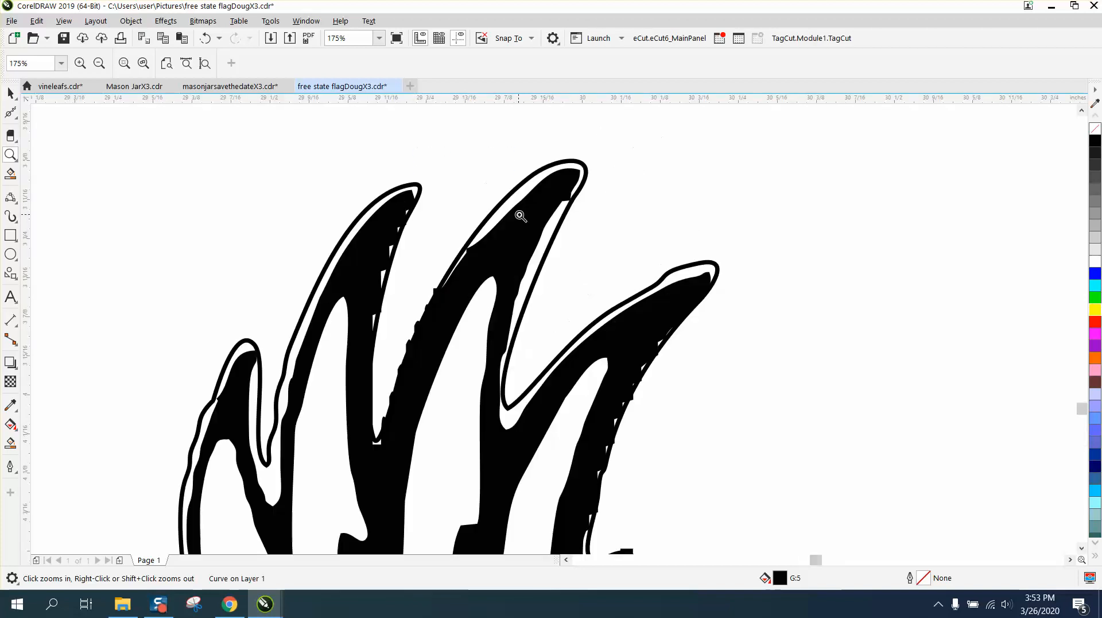
Smooth the black eagle's wingtip feathers, tail feathers and rough body edge.
{"action": "left_click", "coordinate": [520, 216]}
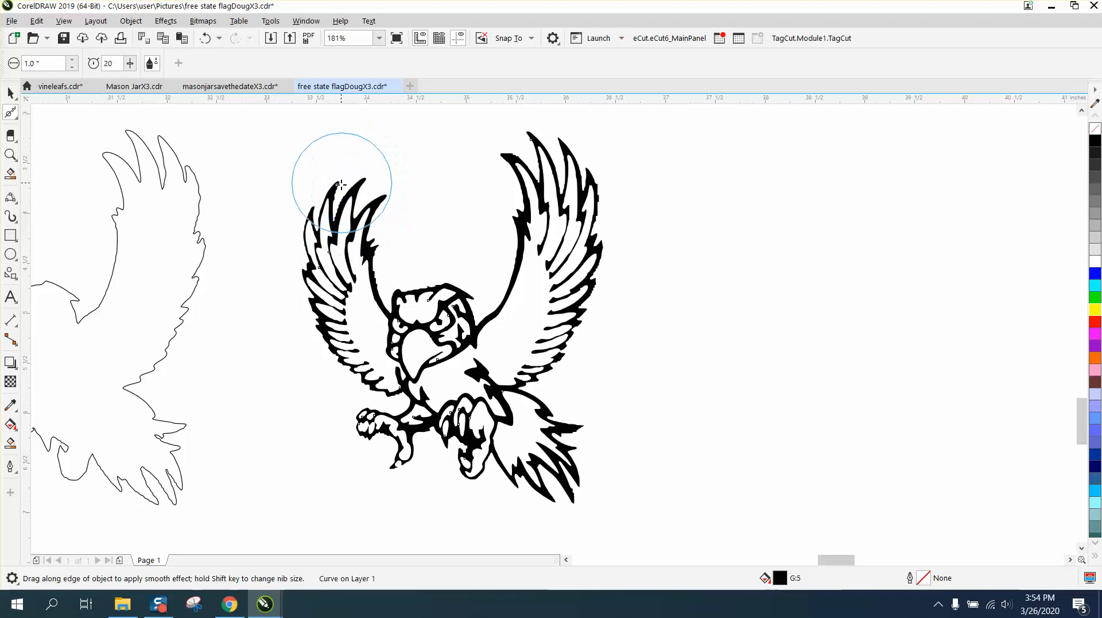
{"action": "left_click_drag", "start_coordinate": [342, 184], "coordinate": [308, 318]}
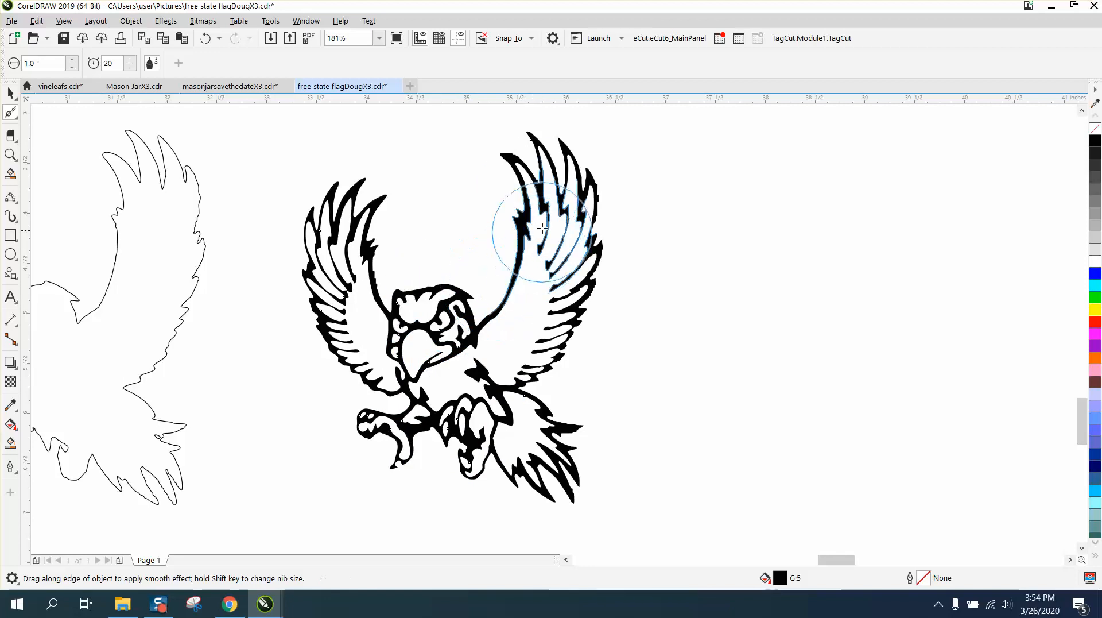
{"action": "left_click_drag", "start_coordinate": [544, 229], "coordinate": [546, 168]}
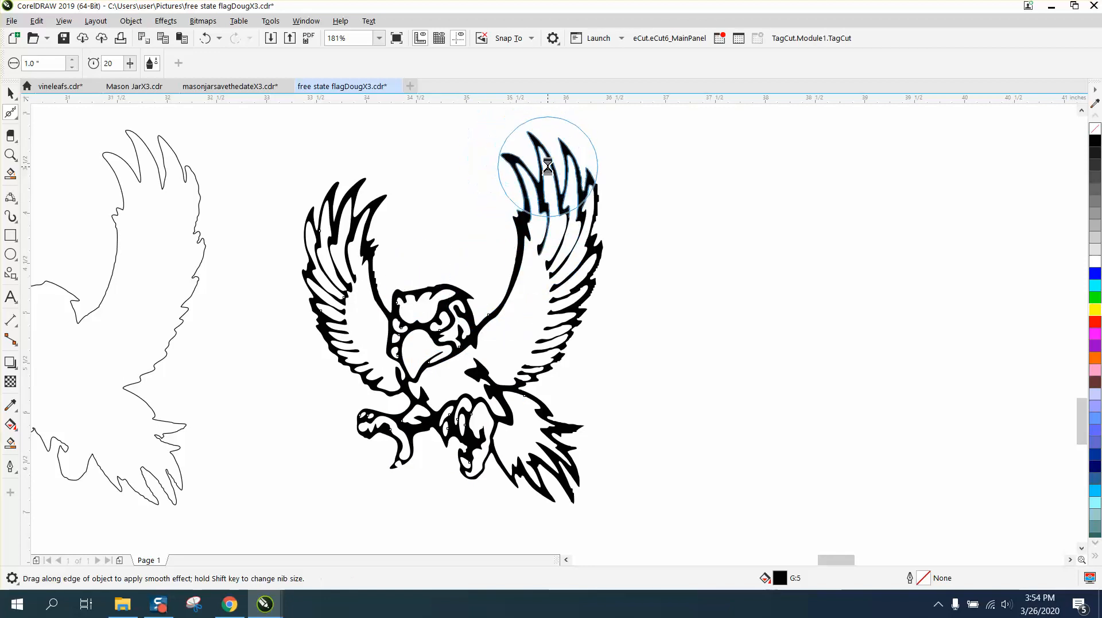
{"action": "left_click_drag", "start_coordinate": [546, 168], "coordinate": [596, 247]}
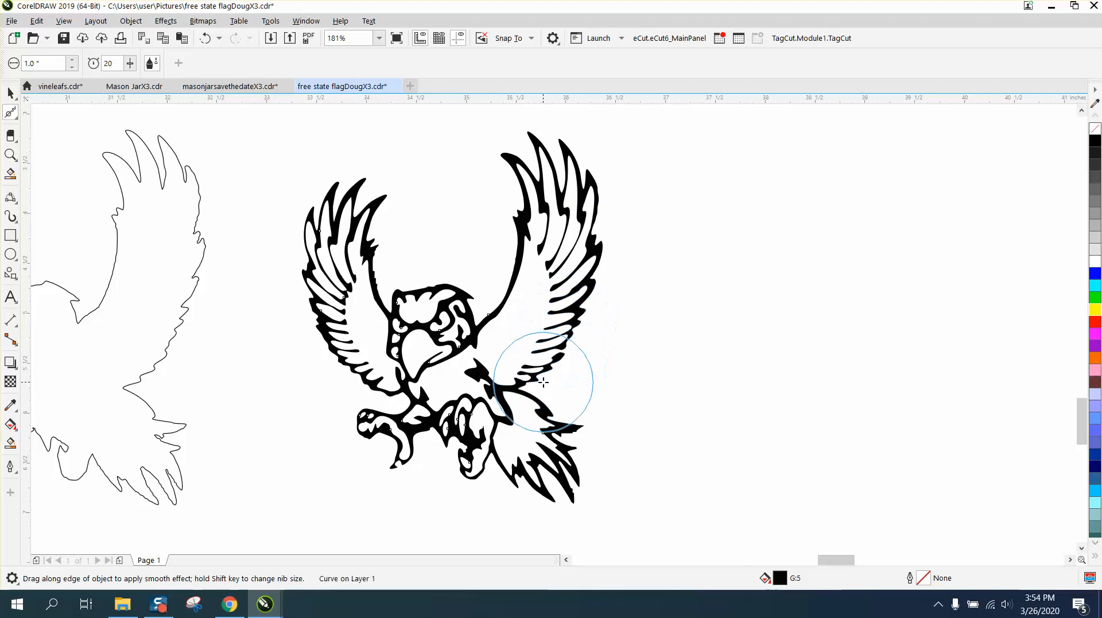
{"action": "left_click_drag", "start_coordinate": [544, 383], "coordinate": [572, 500]}
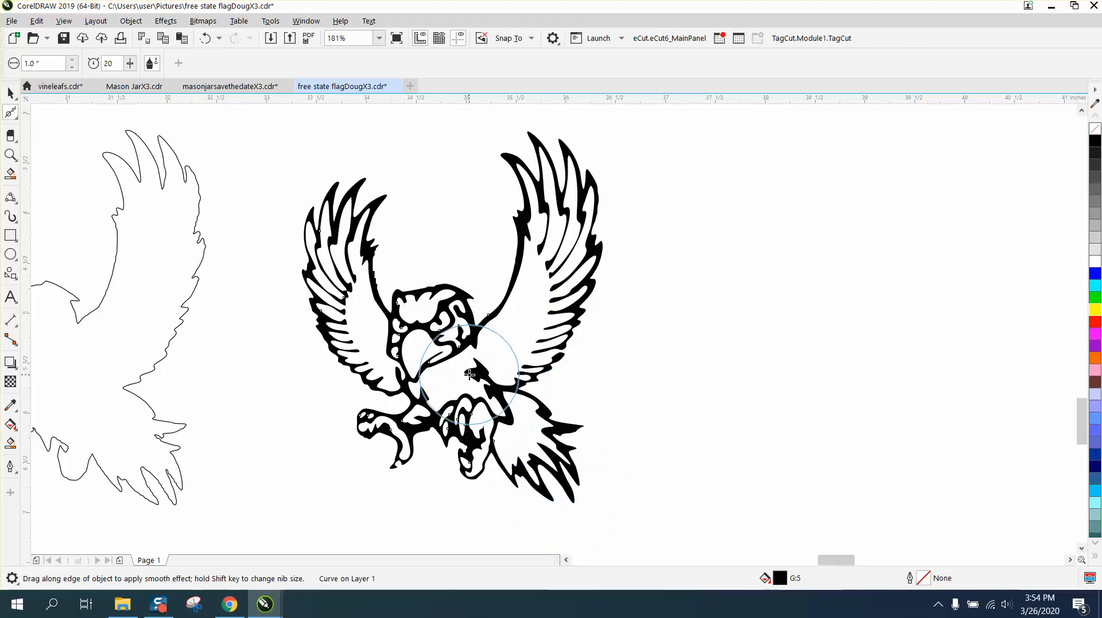
{"action": "left_click_drag", "start_coordinate": [471, 372], "coordinate": [489, 471]}
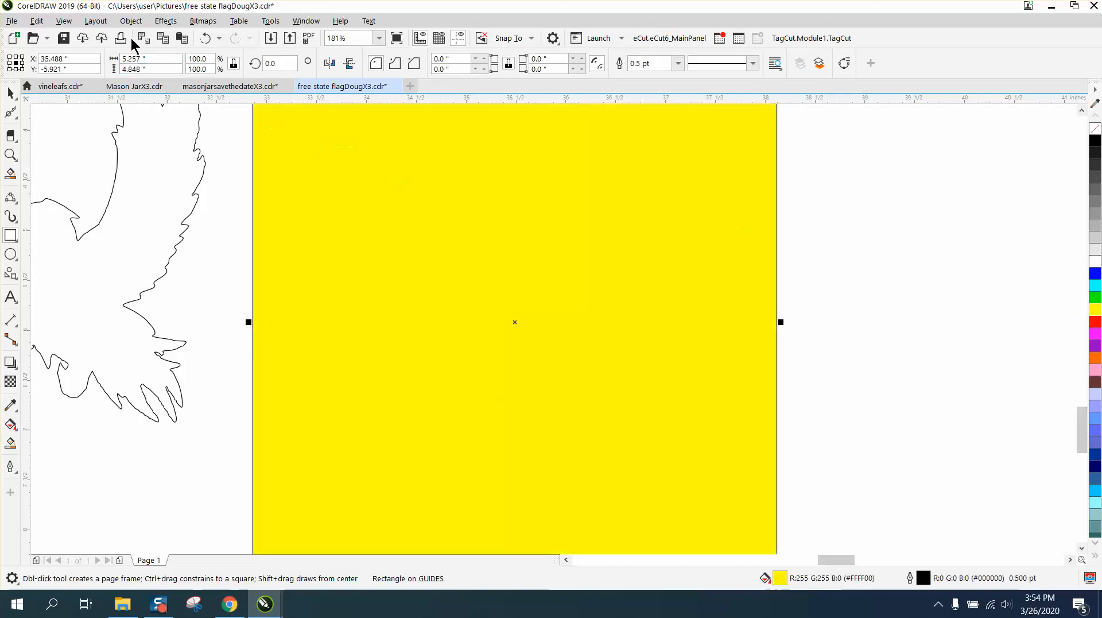
Set the yellow rectangle aside, select the traced eagle and magnify it.
{"action": "left_click", "coordinate": [131, 21]}
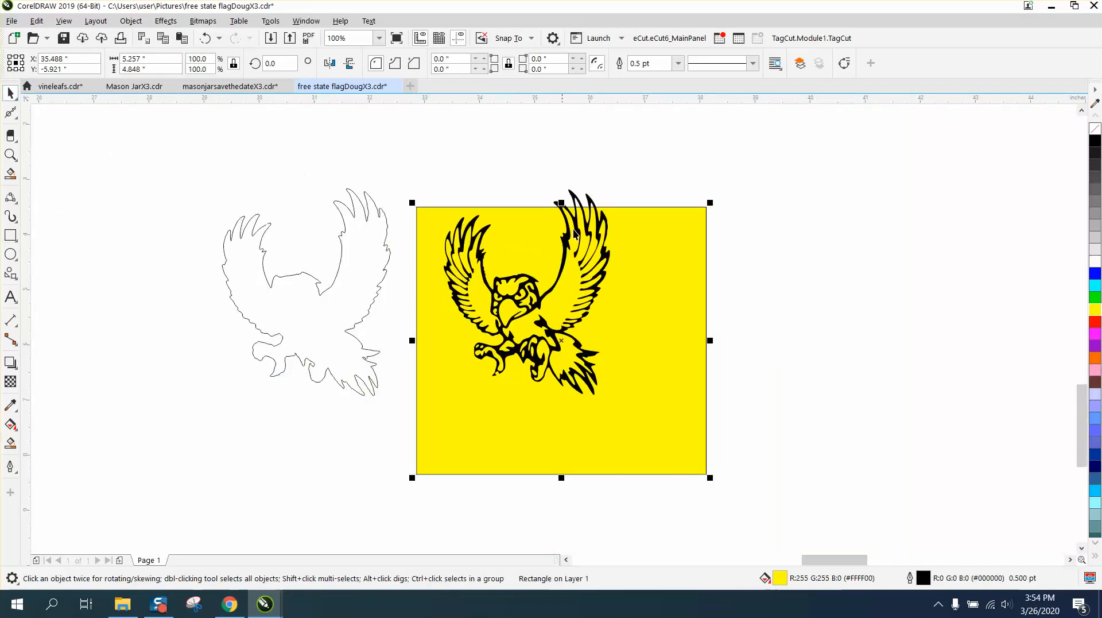
{"action": "left_click", "coordinate": [10, 92]}
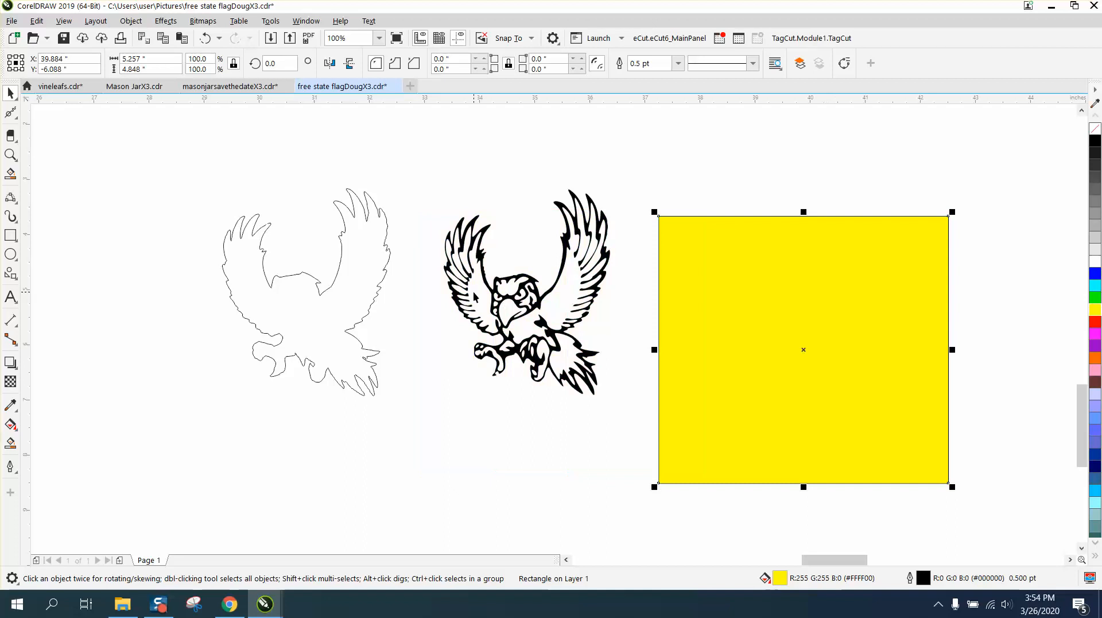
{"action": "left_click", "coordinate": [518, 295]}
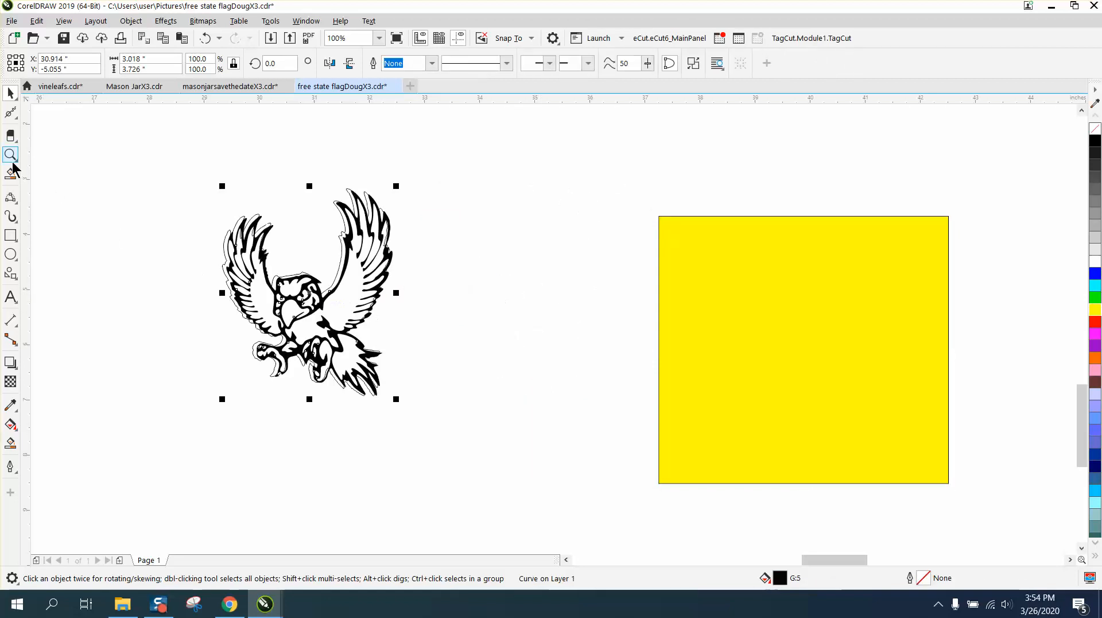
{"action": "left_click", "coordinate": [512, 390]}
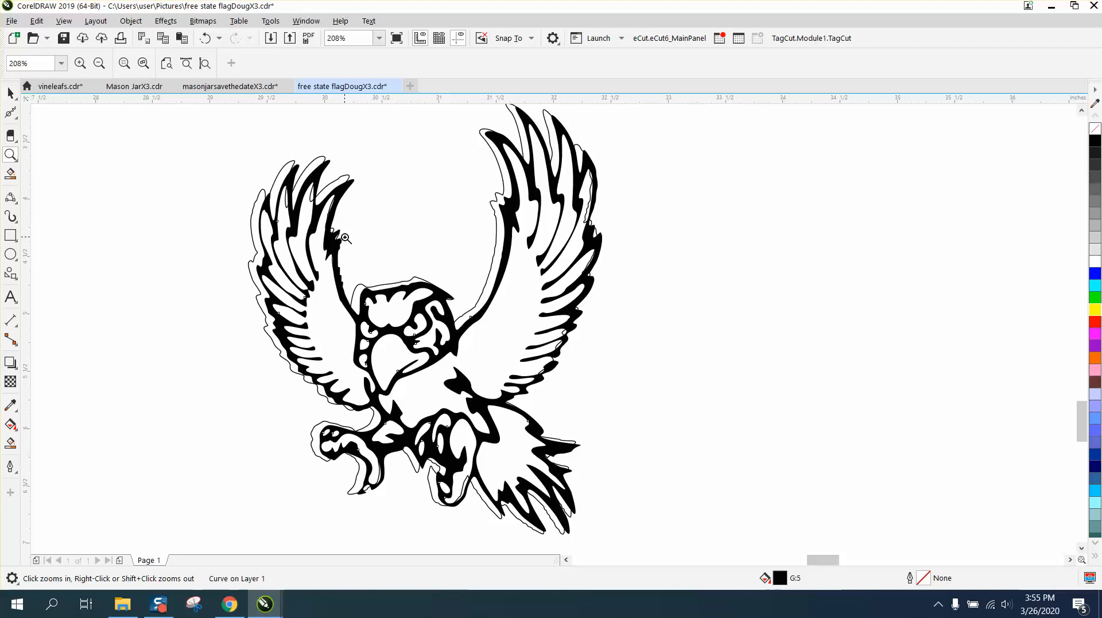
{"action": "left_click", "coordinate": [428, 331]}
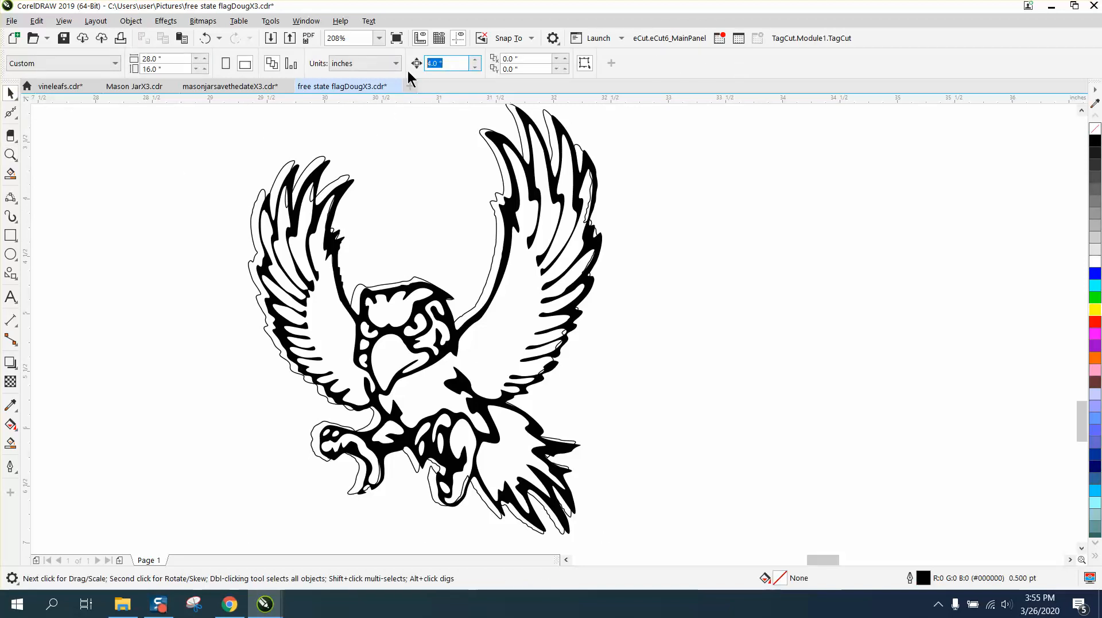
Set nudge to .01 and Smart-Fill the gaps in the eagle's leg and tail feathers with black.
{"action": "type", "text": ".01"}
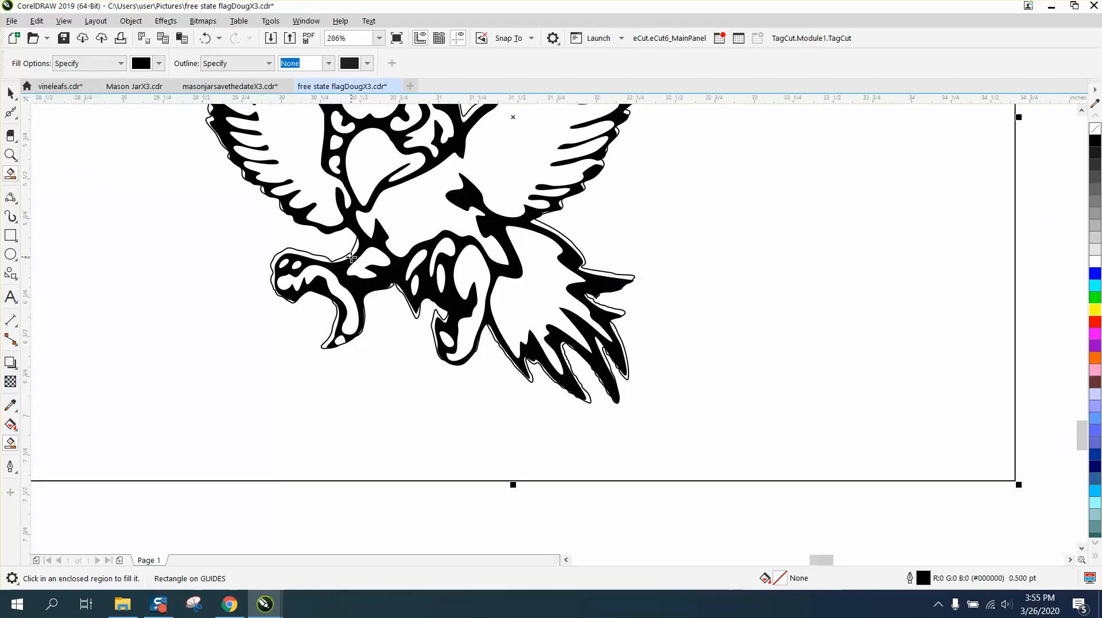
{"action": "left_click", "coordinate": [351, 257]}
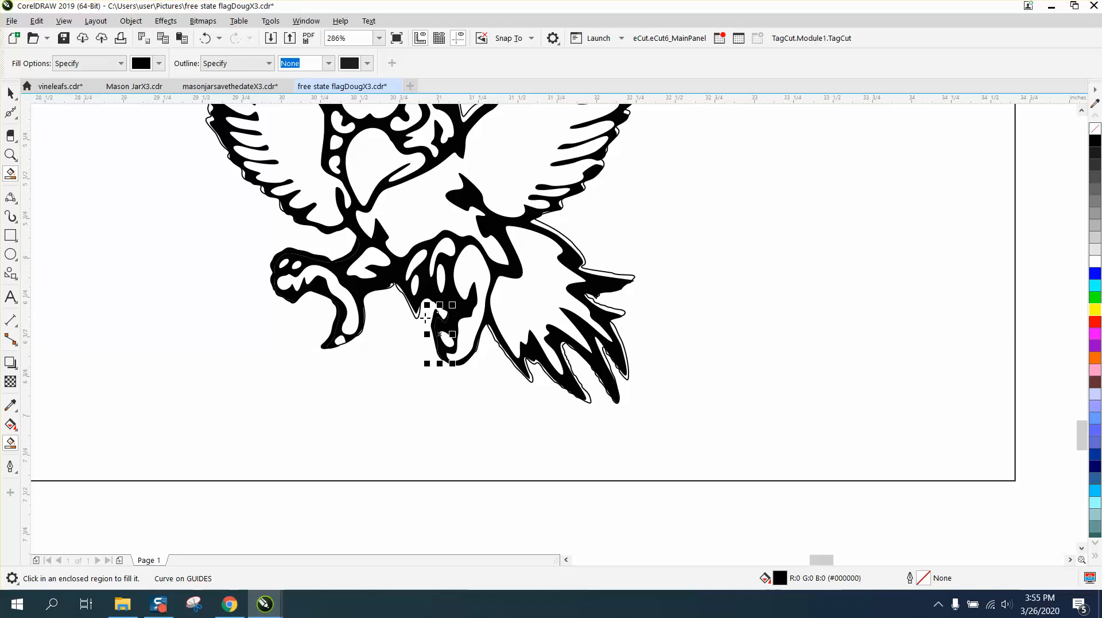
{"action": "left_click_drag", "start_coordinate": [440, 334], "coordinate": [406, 300]}
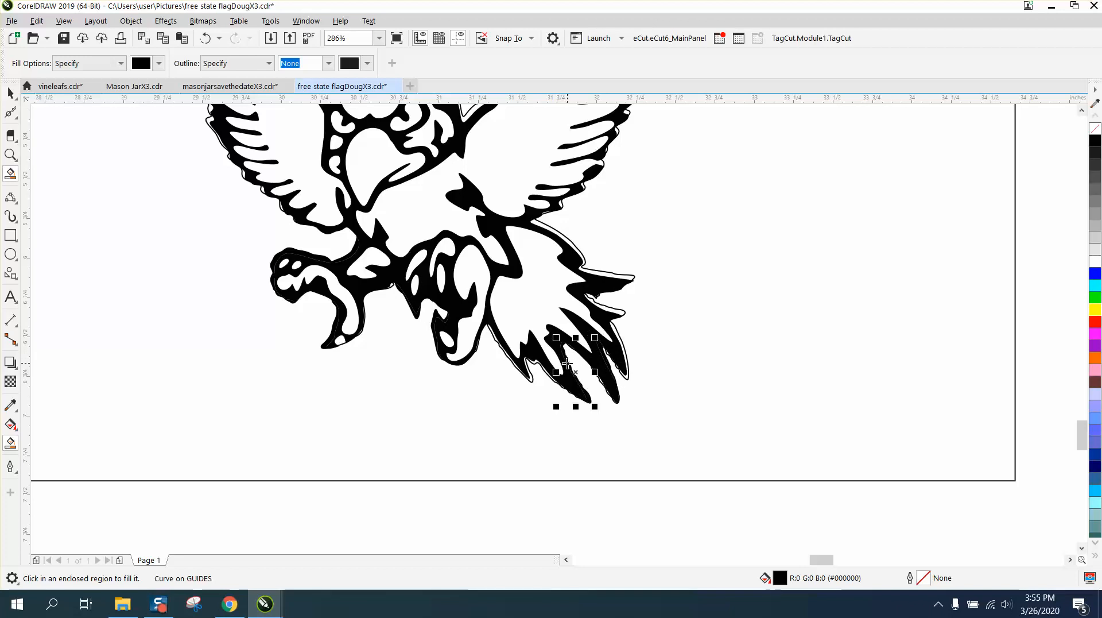
{"action": "left_click_drag", "start_coordinate": [576, 355], "coordinate": [526, 354]}
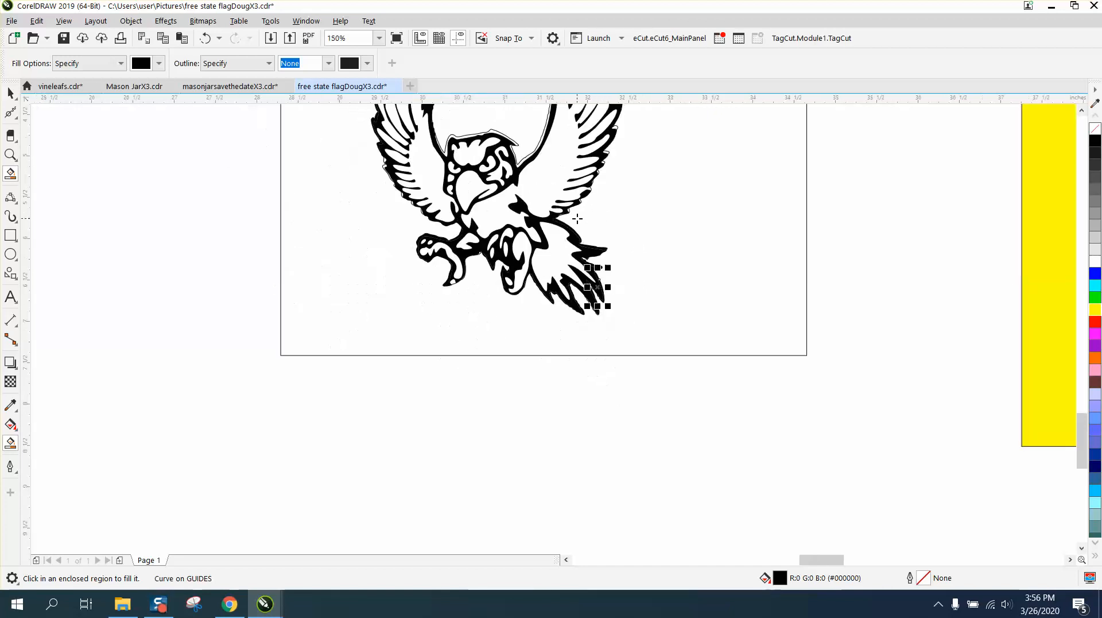
{"action": "mouse_move", "coordinate": [522, 163]}
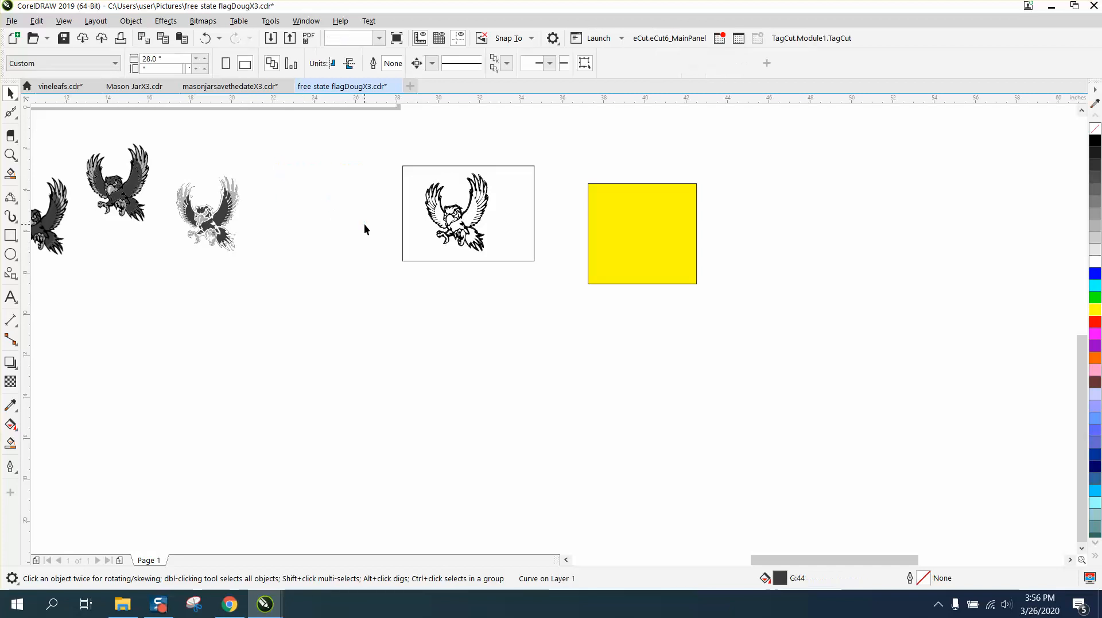
Magnify the gray-shaded eagle copy and select a gray feather tip on its wing.
{"action": "left_click", "coordinate": [9, 153]}
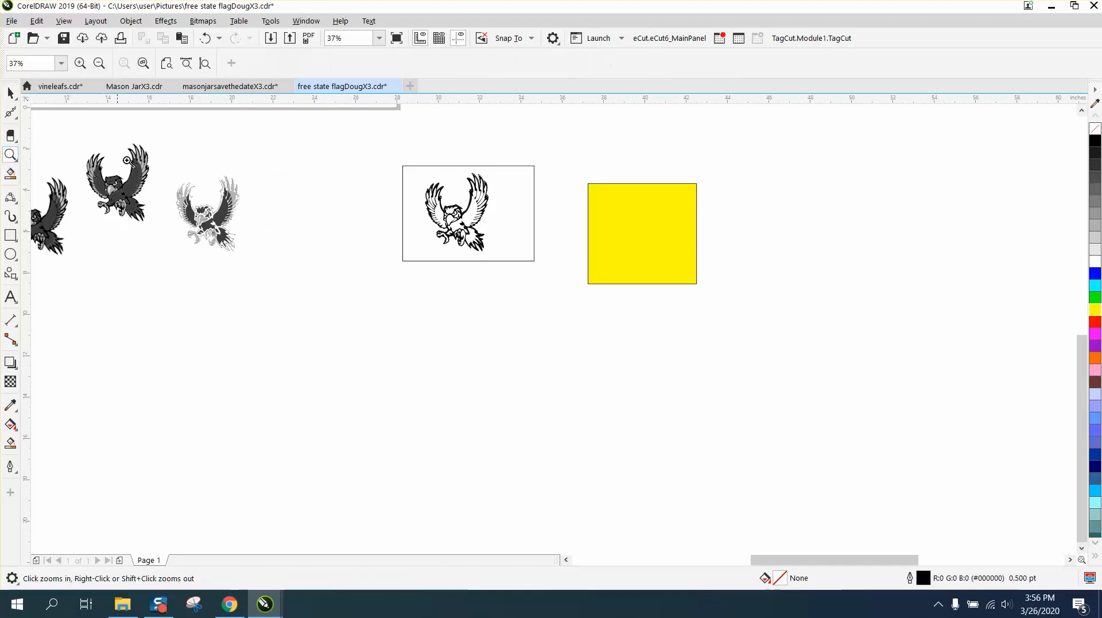
{"action": "left_click", "coordinate": [127, 160]}
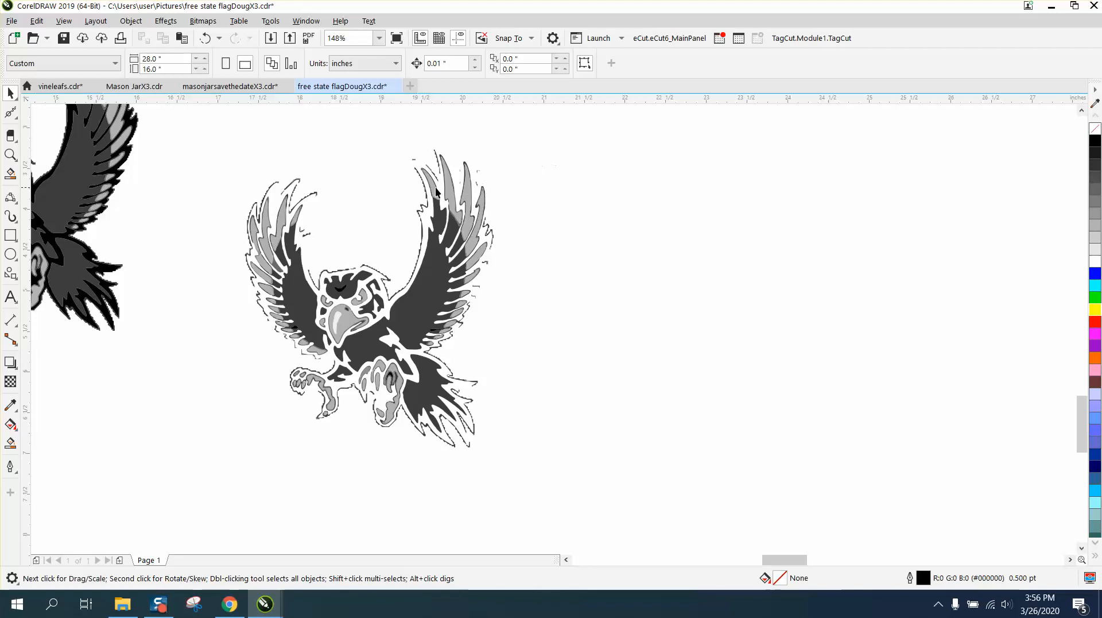
{"action": "left_click", "coordinate": [423, 189]}
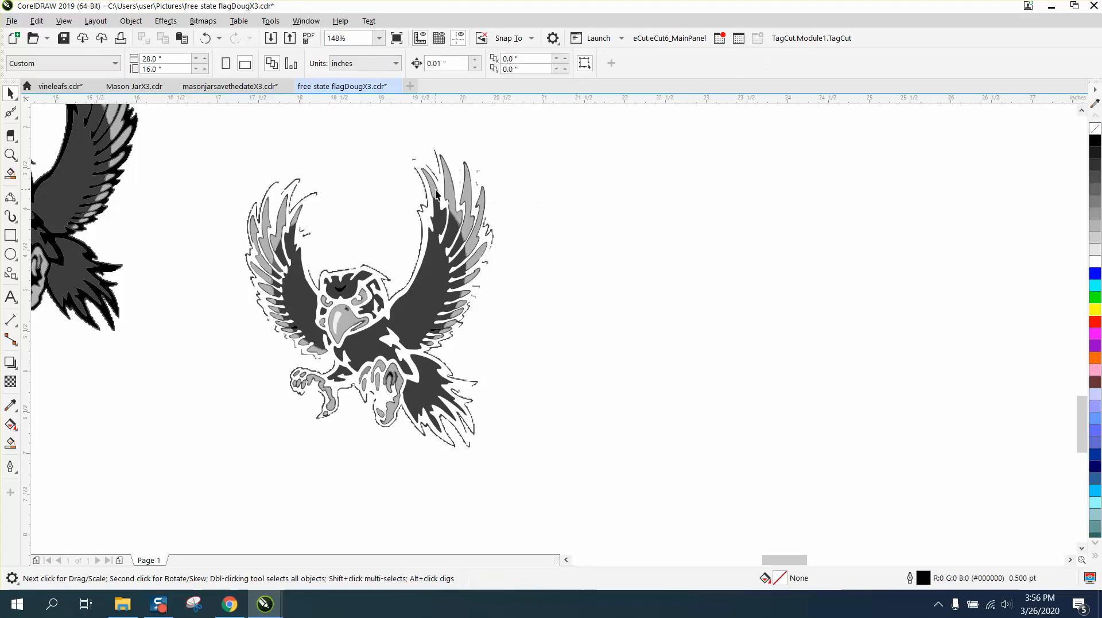
{"action": "left_click", "coordinate": [432, 189]}
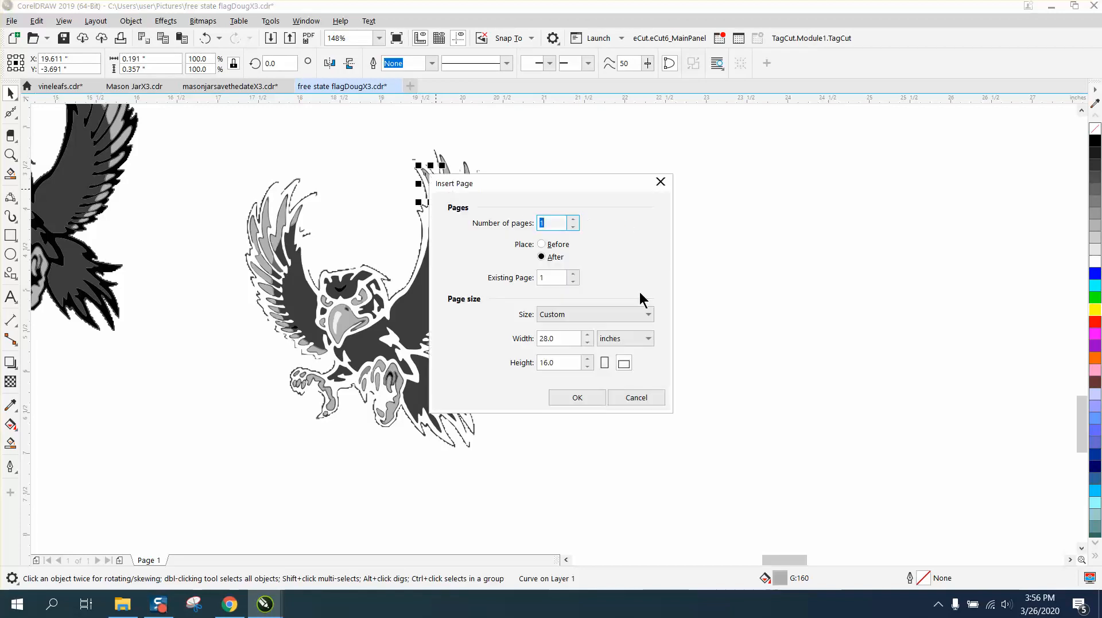
{"action": "left_click", "coordinate": [637, 397]}
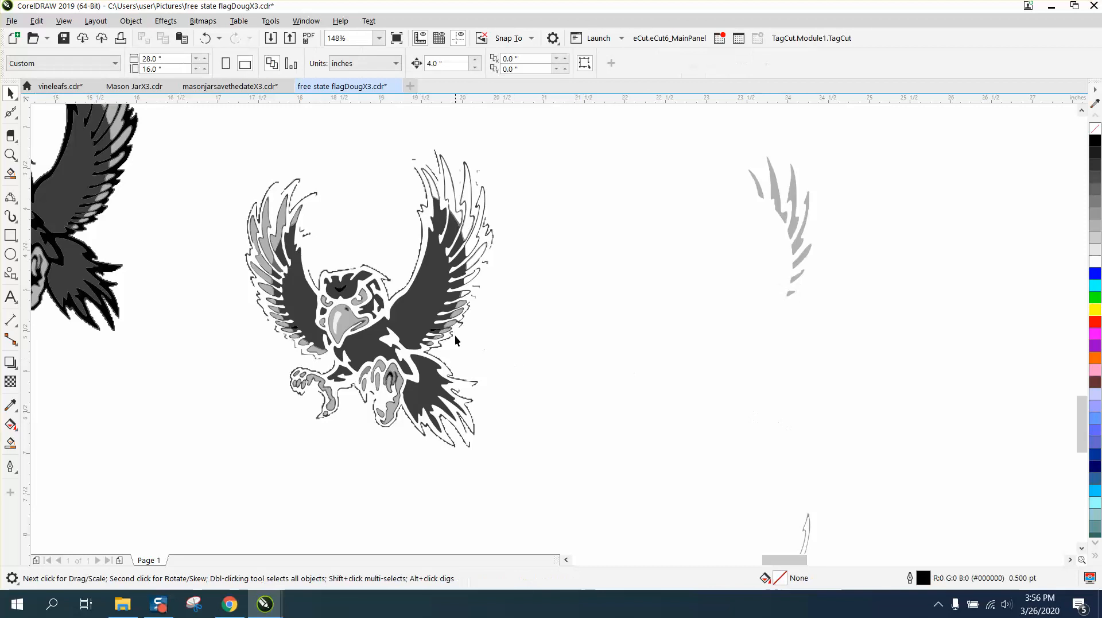
Drag gray feather pieces from the left eagle onto the reassembled right-hand eagle's wings.
{"action": "left_click", "coordinate": [424, 323]}
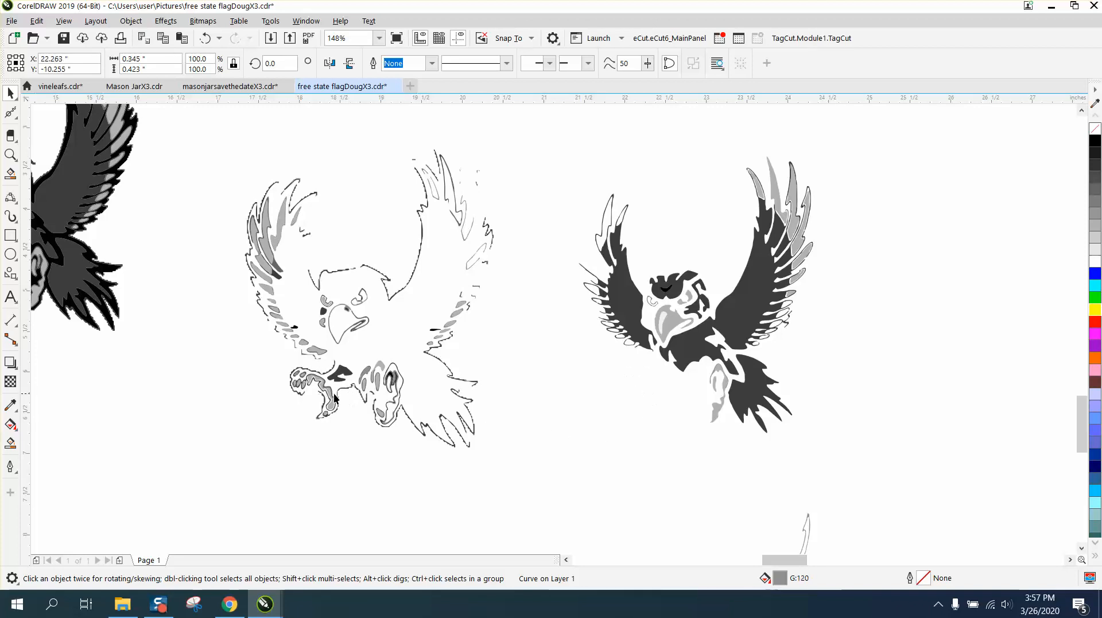
{"action": "left_click", "coordinate": [646, 391]}
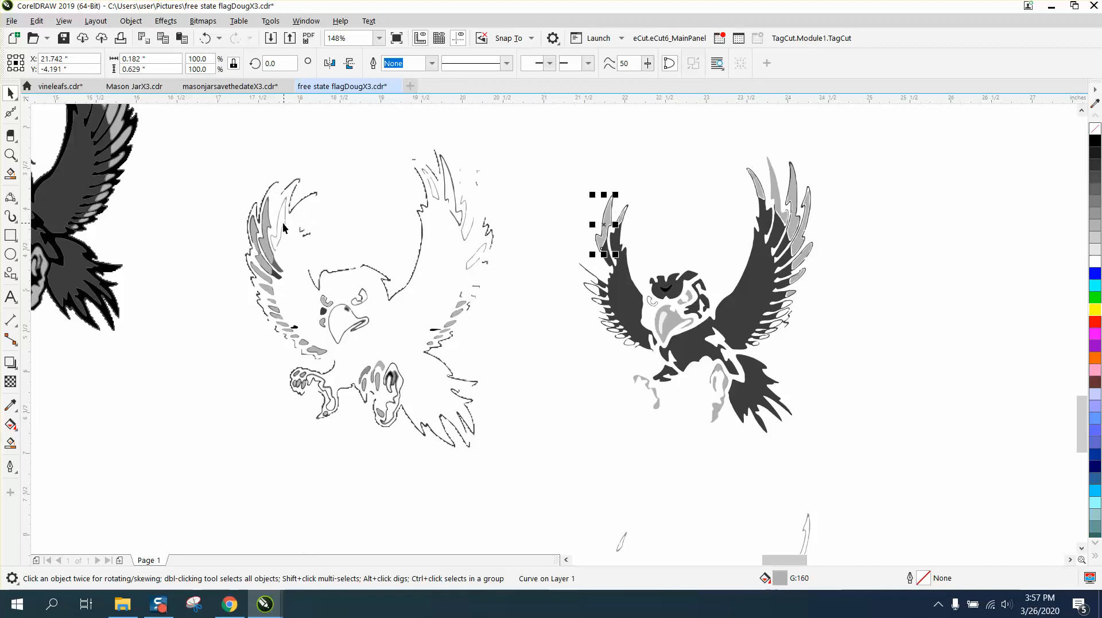
{"action": "left_click_drag", "start_coordinate": [603, 225], "coordinate": [589, 232]}
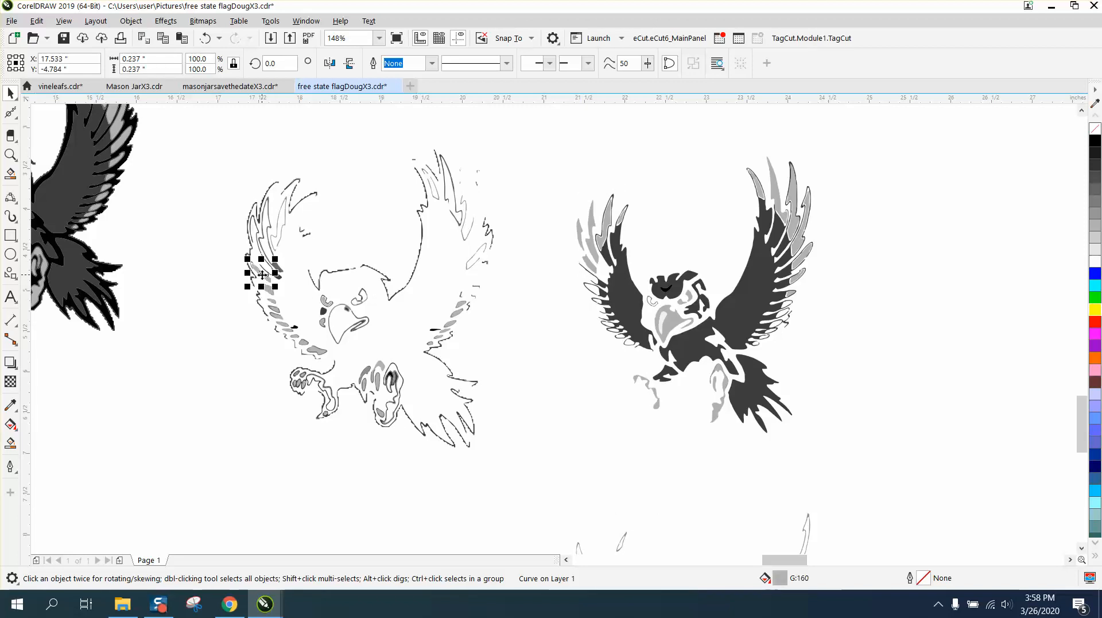
{"action": "left_click_drag", "start_coordinate": [260, 274], "coordinate": [583, 275]}
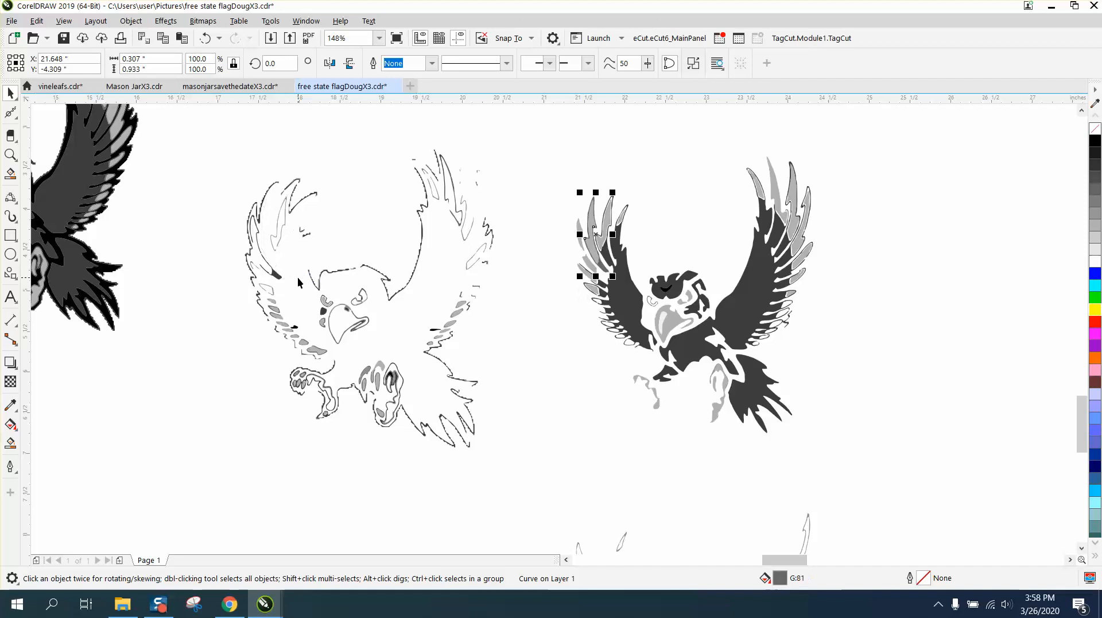
{"action": "mouse_move", "coordinate": [392, 246]}
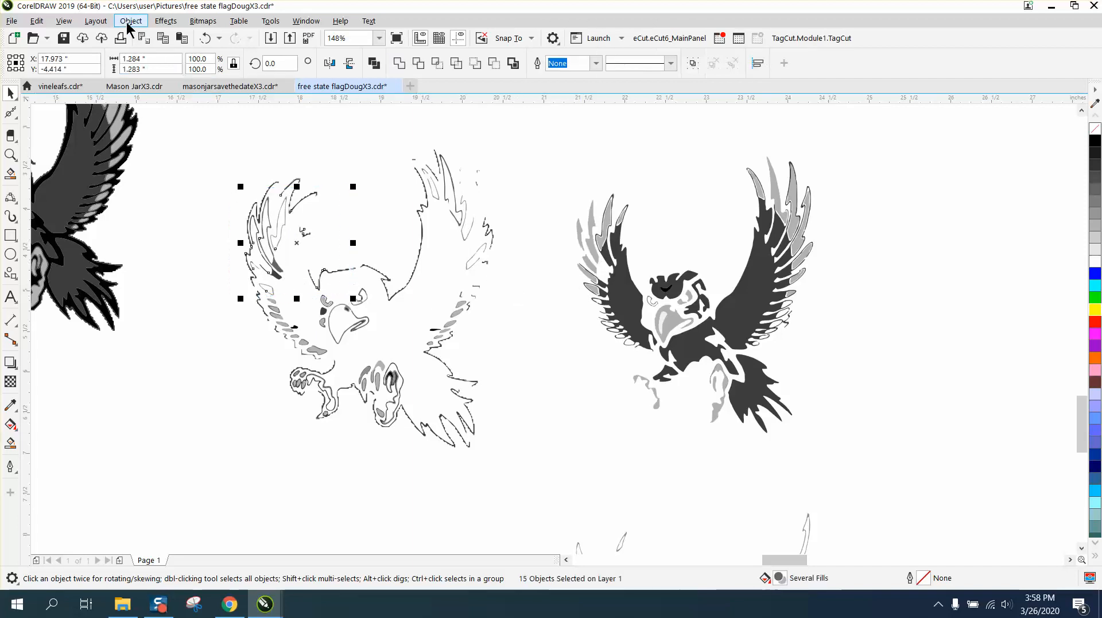
{"action": "left_click", "coordinate": [131, 21]}
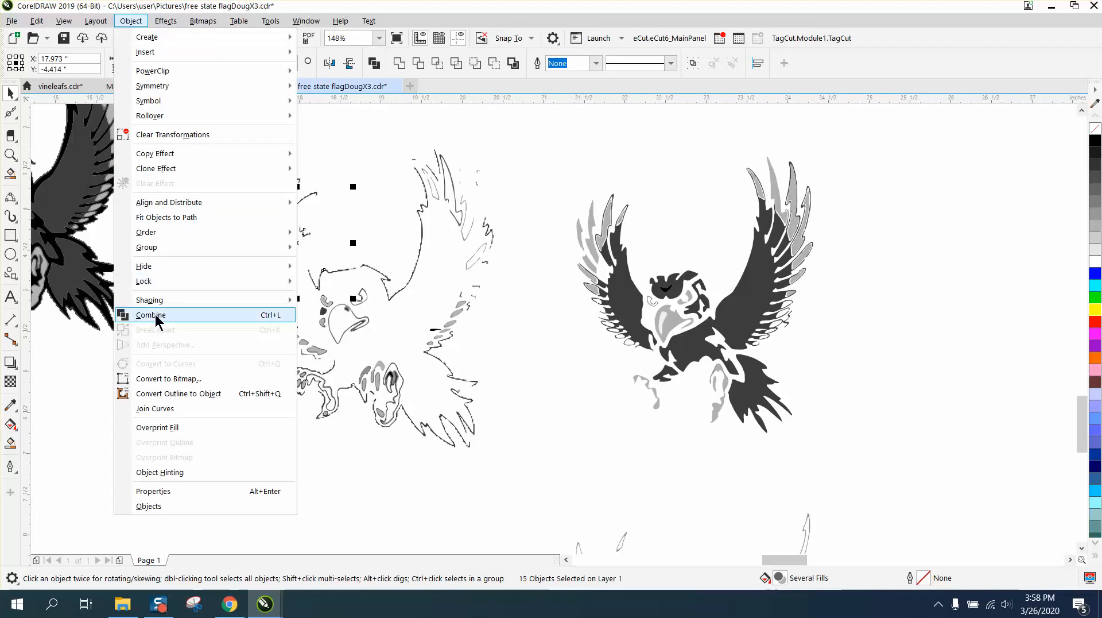
{"action": "mouse_move", "coordinate": [168, 202]}
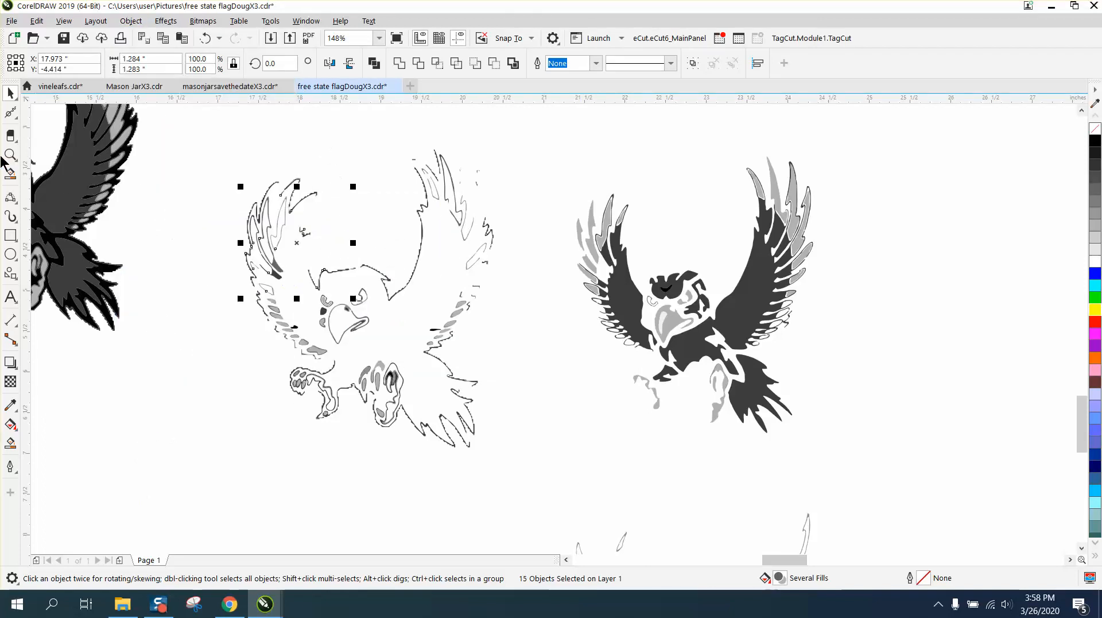
{"action": "left_click", "coordinate": [9, 153]}
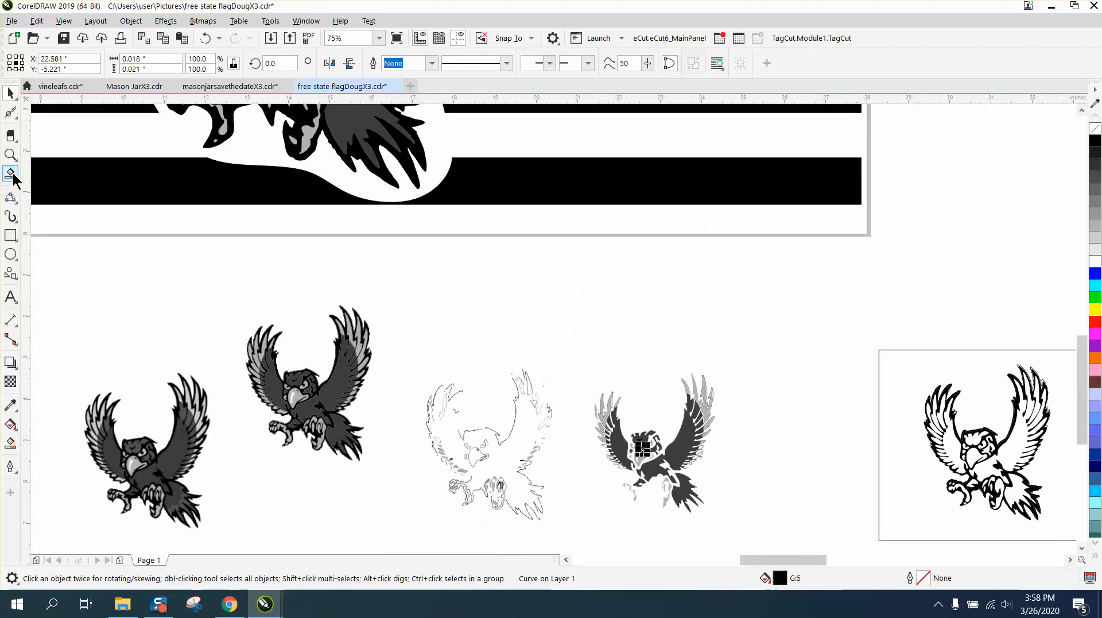
{"action": "left_click", "coordinate": [10, 154]}
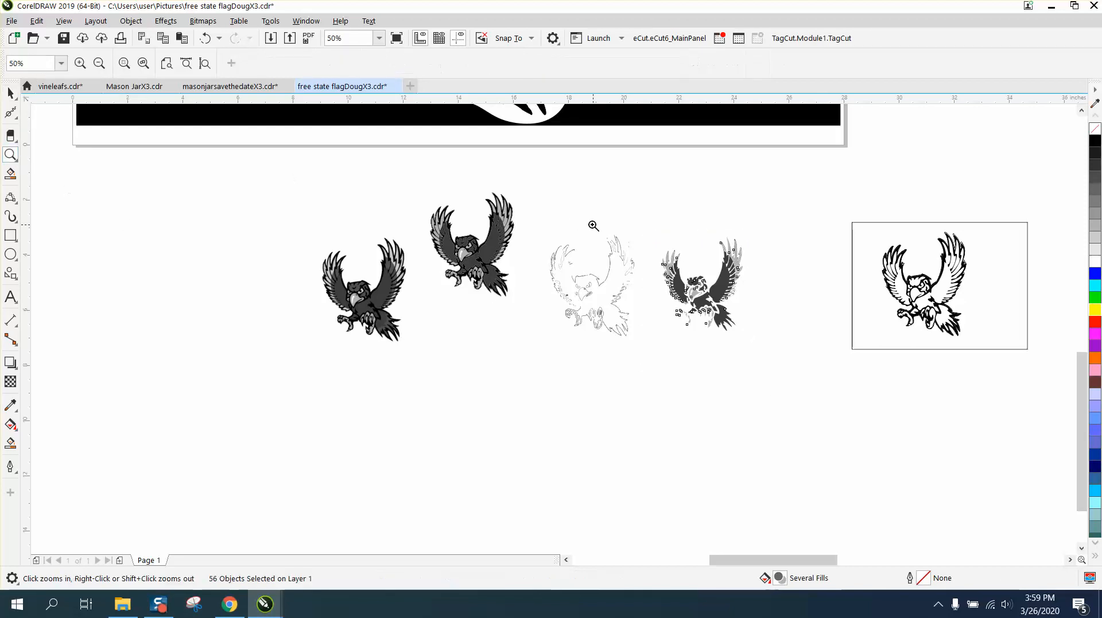
Move the shaded eagle beside the outlined one, group its pieces, and set nudge distance to .01.
{"action": "left_click", "coordinate": [593, 225]}
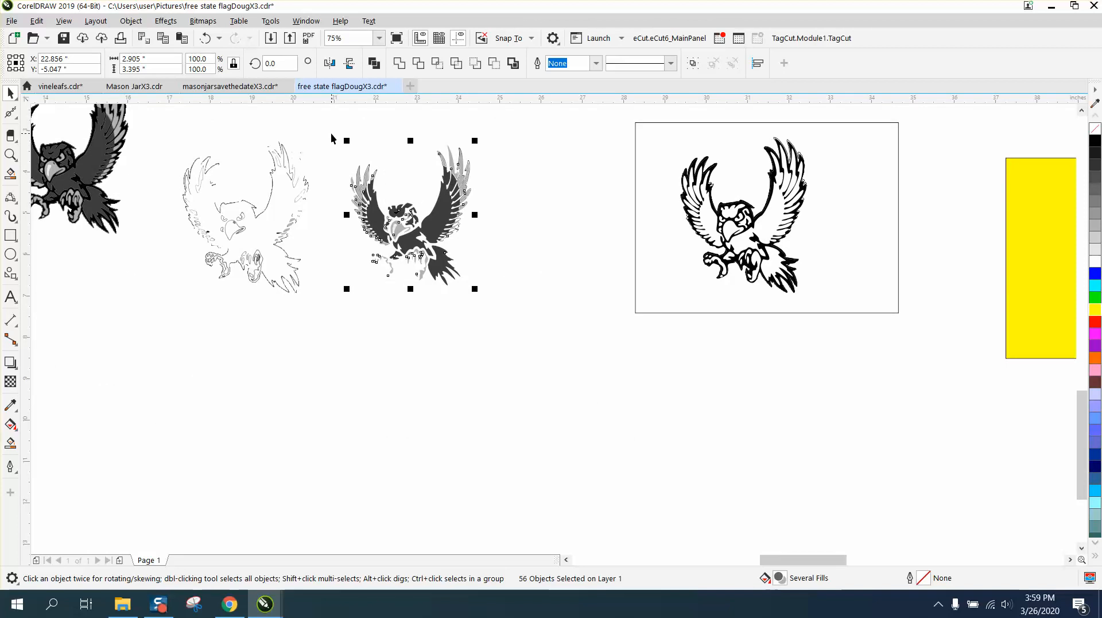
{"action": "left_click_drag", "start_coordinate": [411, 214], "coordinate": [741, 215]}
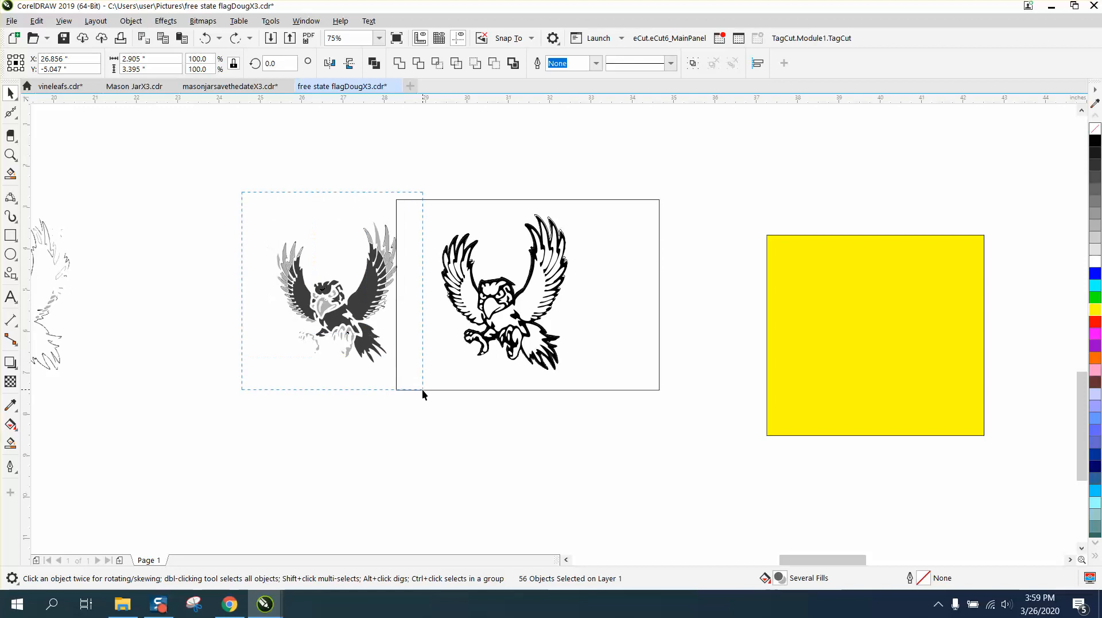
{"action": "left_click", "coordinate": [97, 36]}
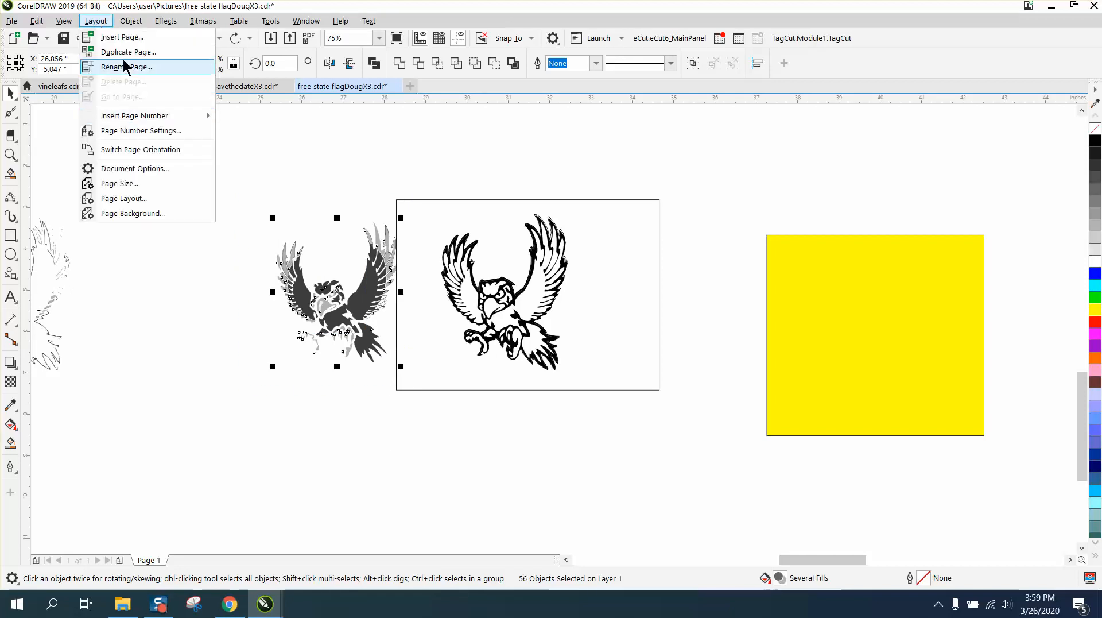
{"action": "left_click", "coordinate": [131, 21]}
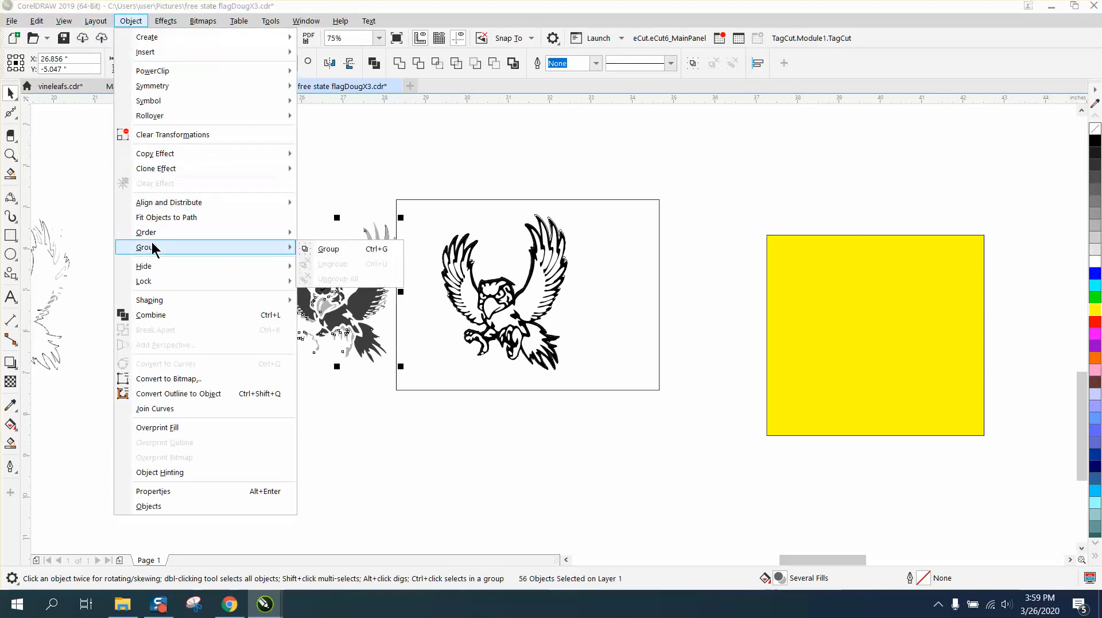
{"action": "left_click", "coordinate": [328, 248]}
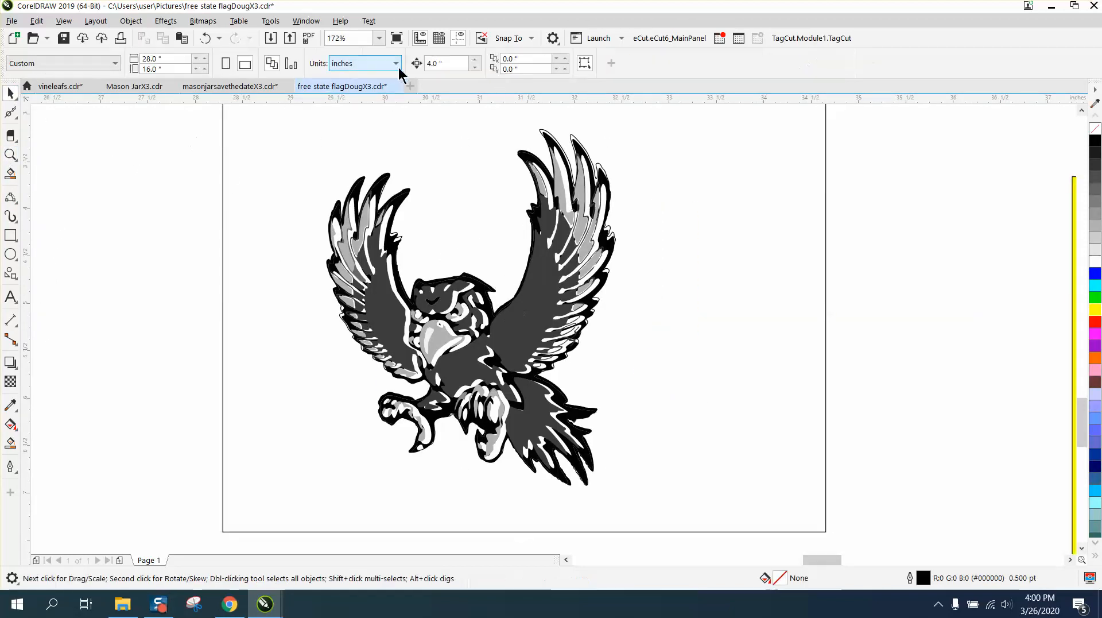
{"action": "type", "text": ".01"}
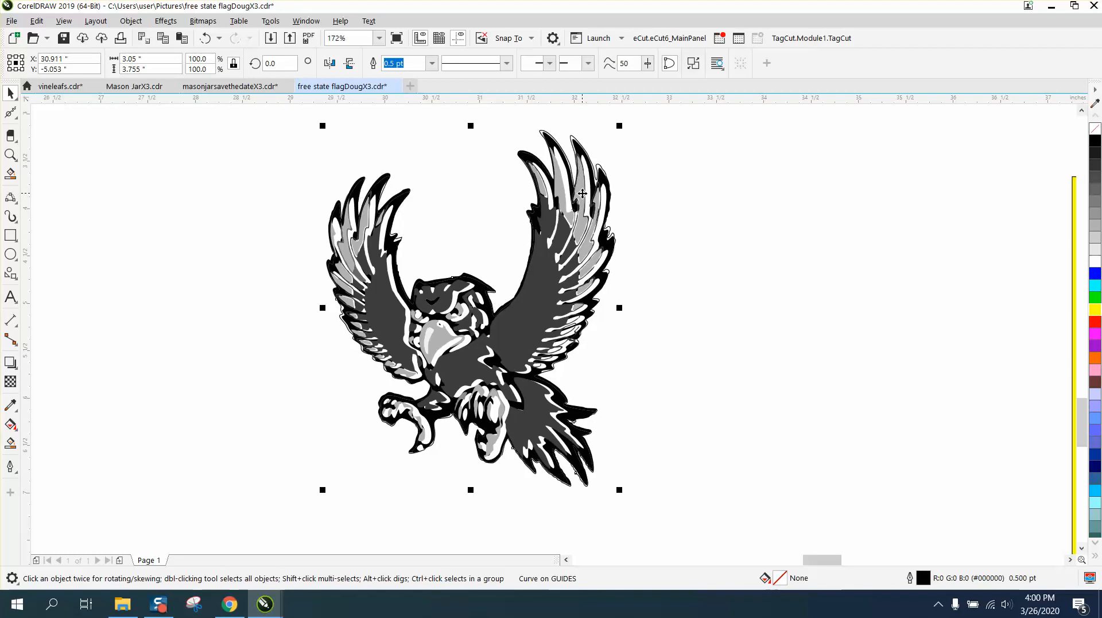
Send the black eagle outline to the back of the page so gray shading shows on top.
{"action": "left_click", "coordinate": [130, 21]}
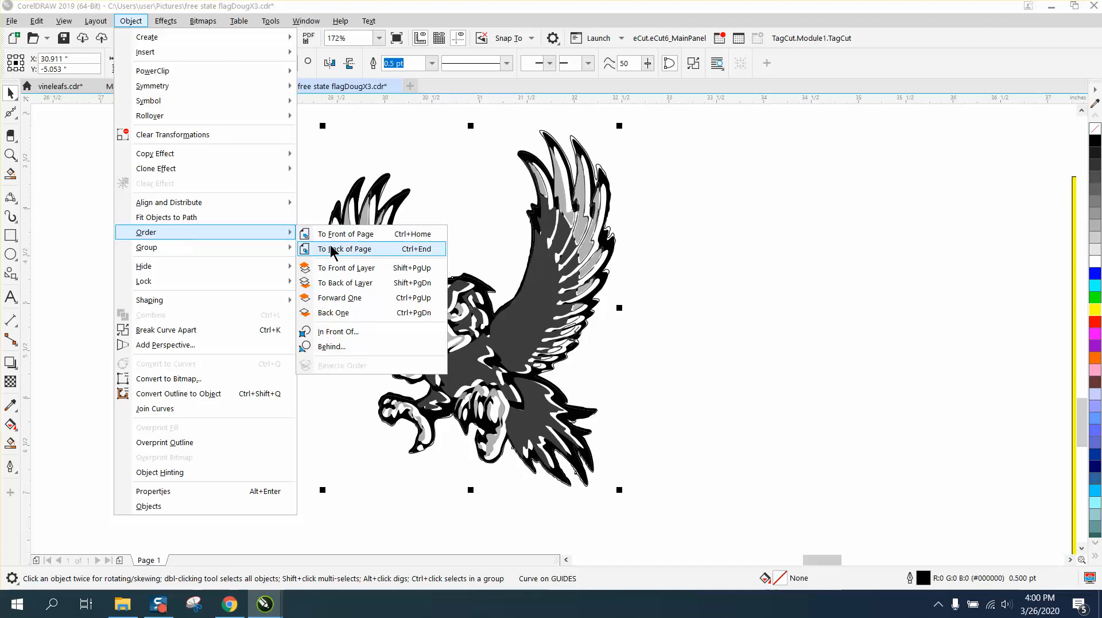
{"action": "left_click", "coordinate": [345, 249]}
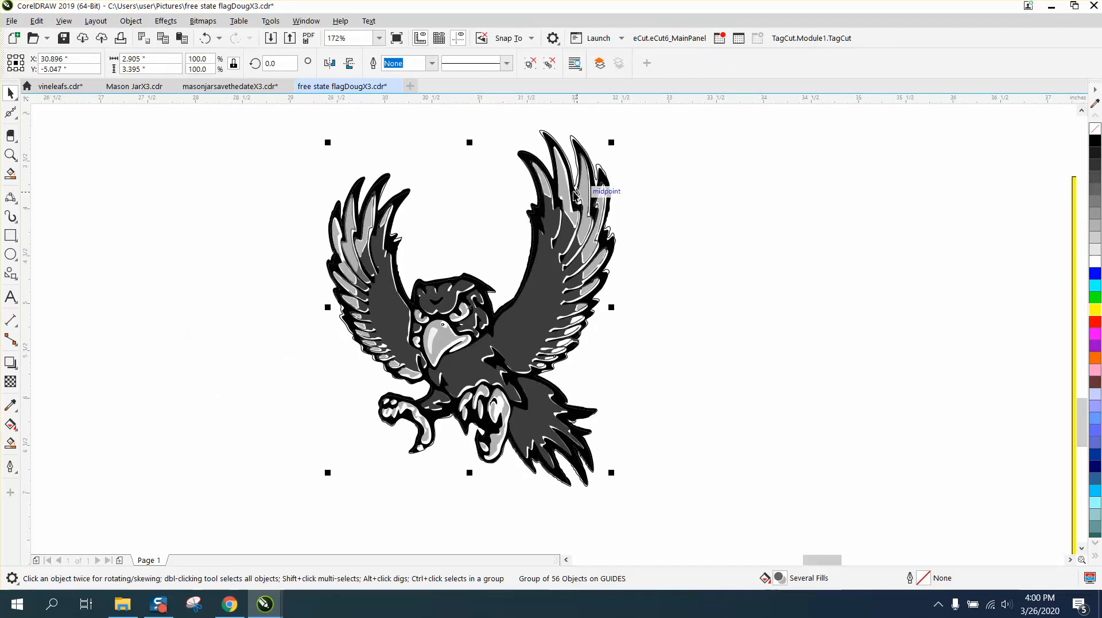
{"action": "mouse_move", "coordinate": [301, 308]}
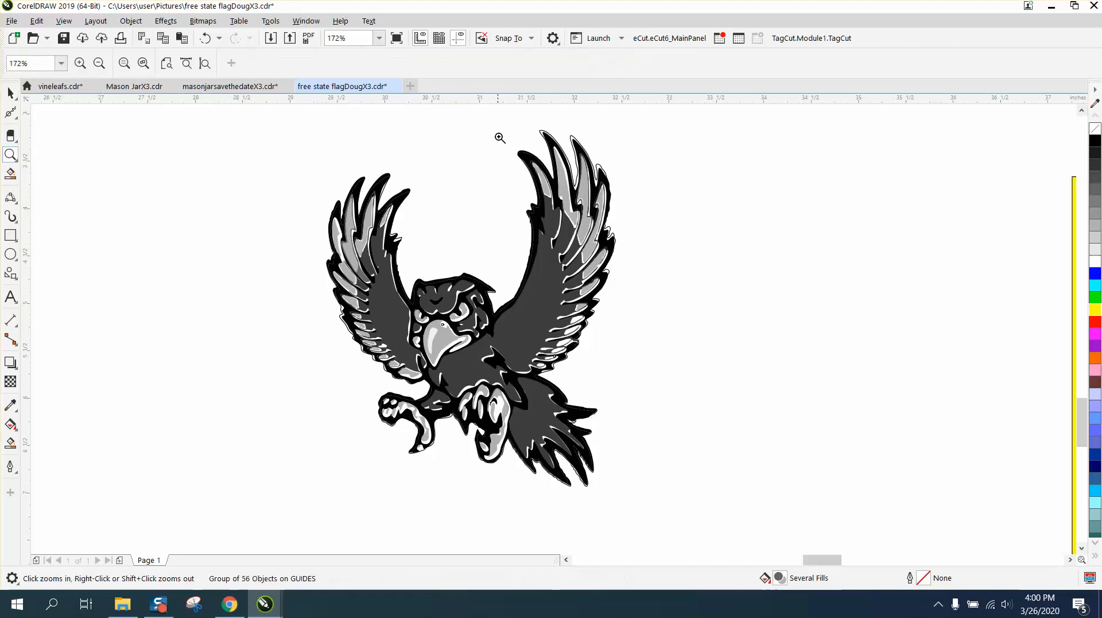
{"action": "left_click", "coordinate": [501, 137]}
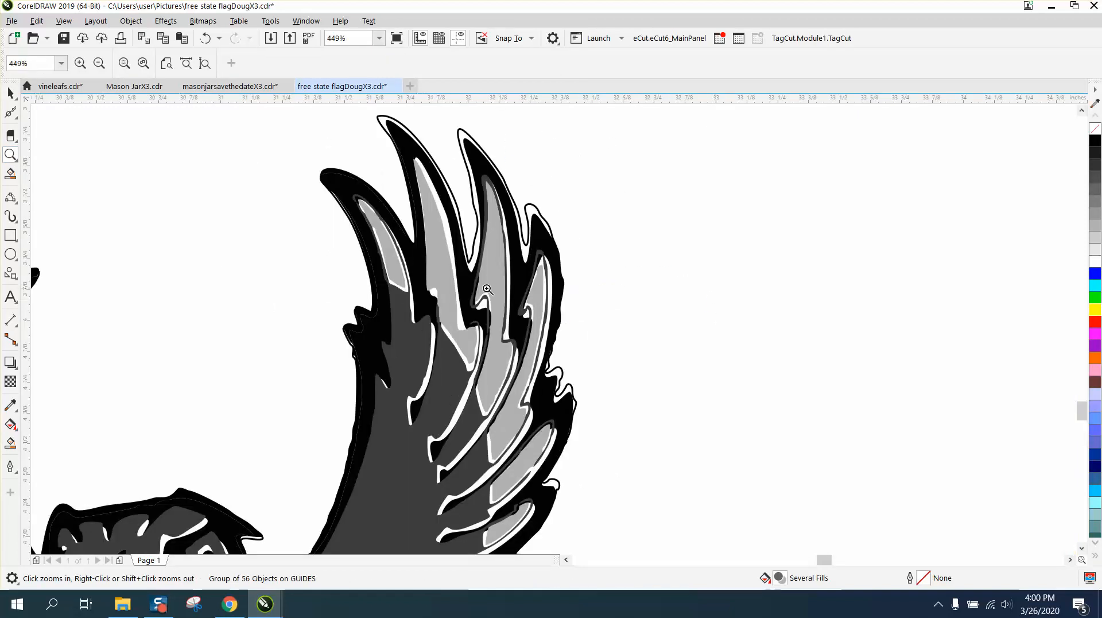
{"action": "mouse_move", "coordinate": [436, 242]}
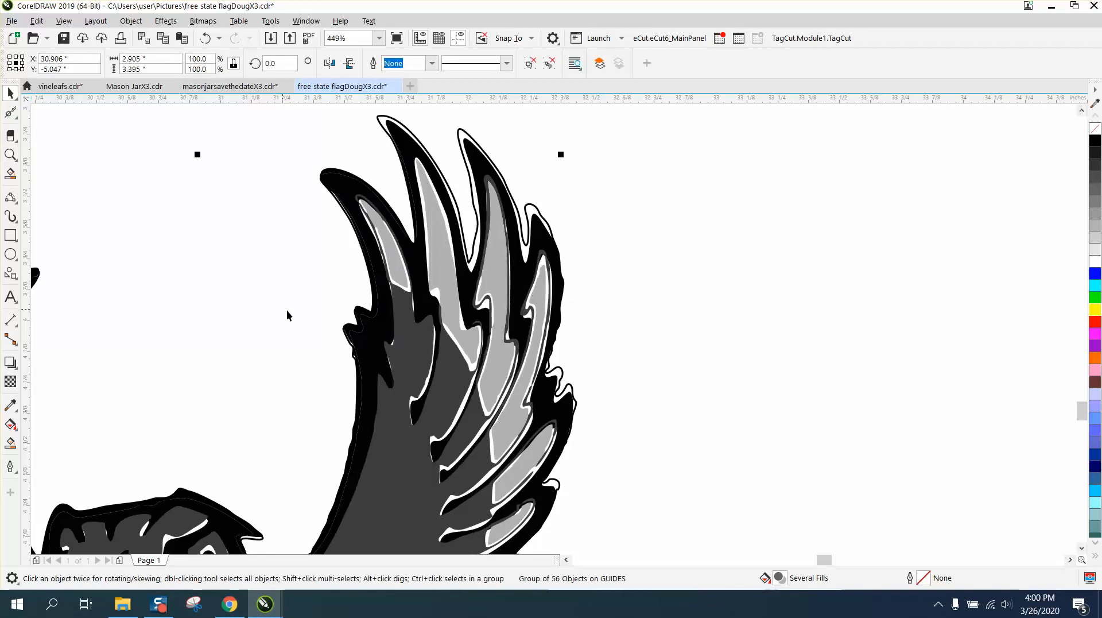
Smart-fill the unfilled slivers at the wing tip and beside the eagle's head with black.
{"action": "left_click", "coordinate": [10, 442]}
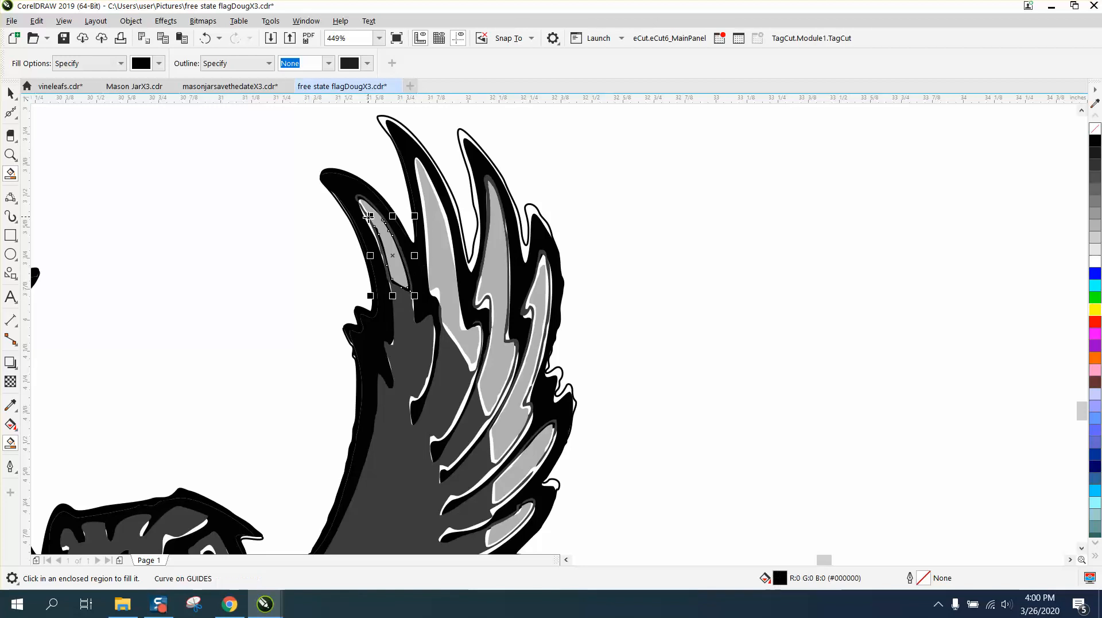
{"action": "mouse_move", "coordinate": [443, 214]}
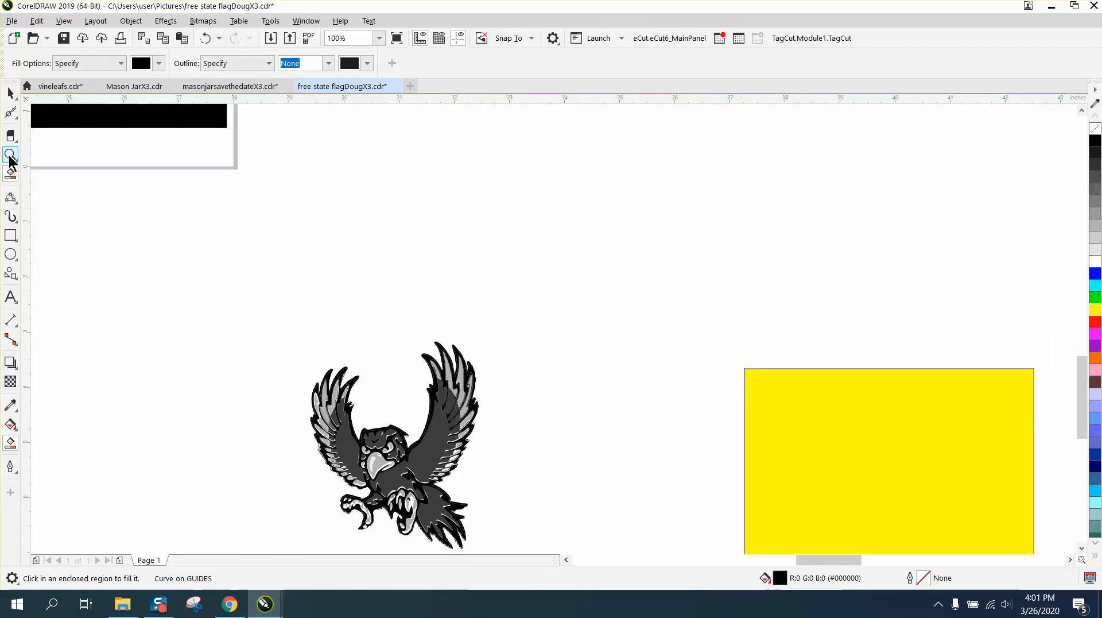
{"action": "left_click", "coordinate": [9, 154]}
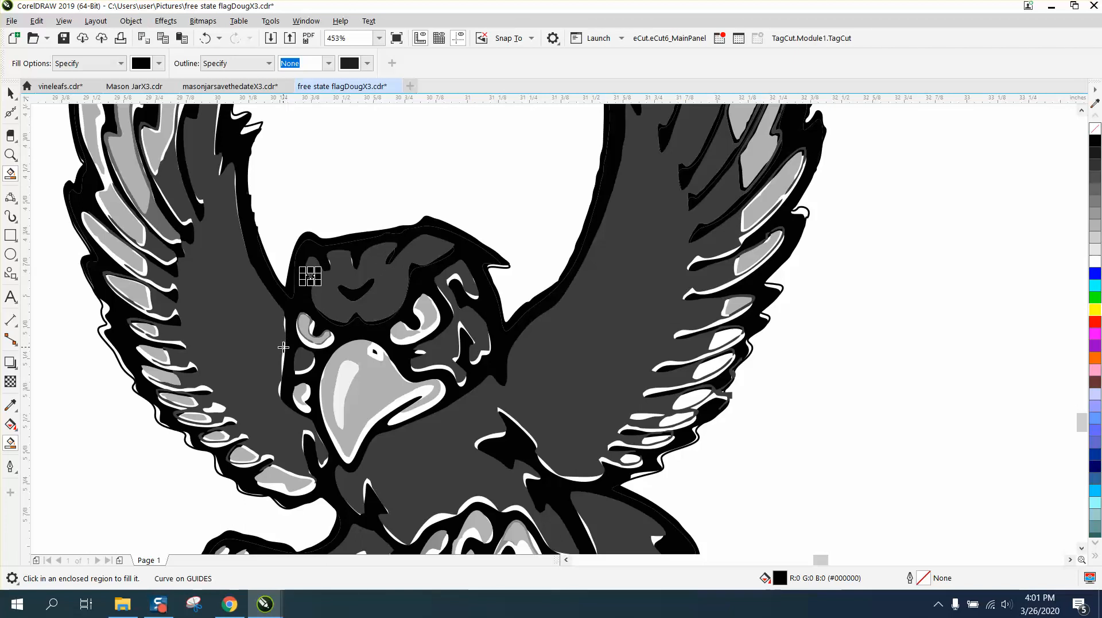
{"action": "left_click", "coordinate": [314, 344]}
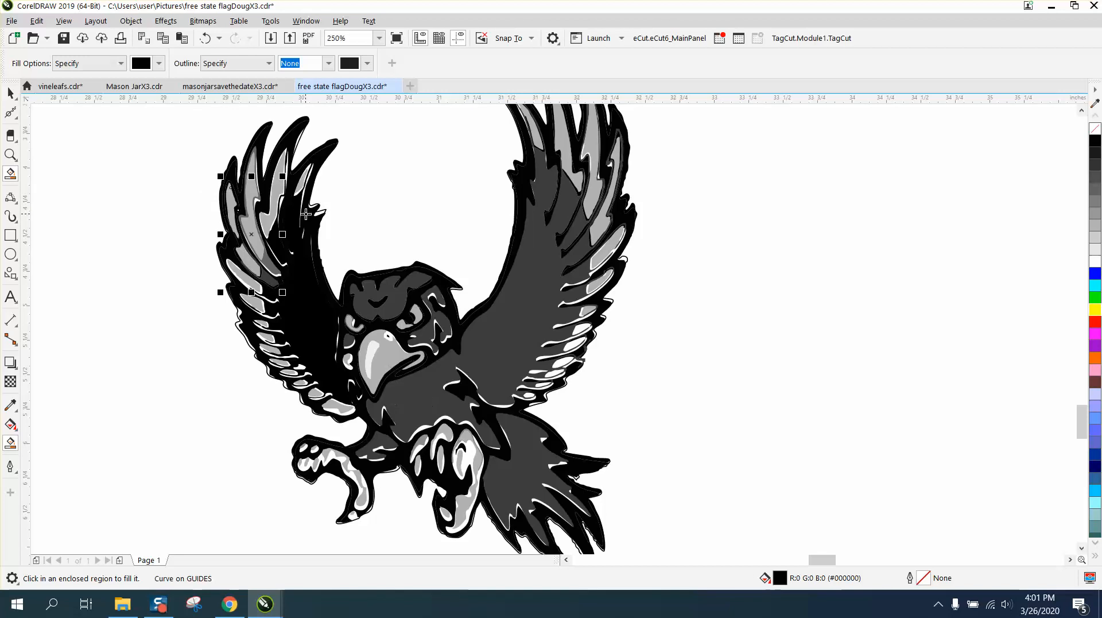
{"action": "mouse_move", "coordinate": [142, 196]}
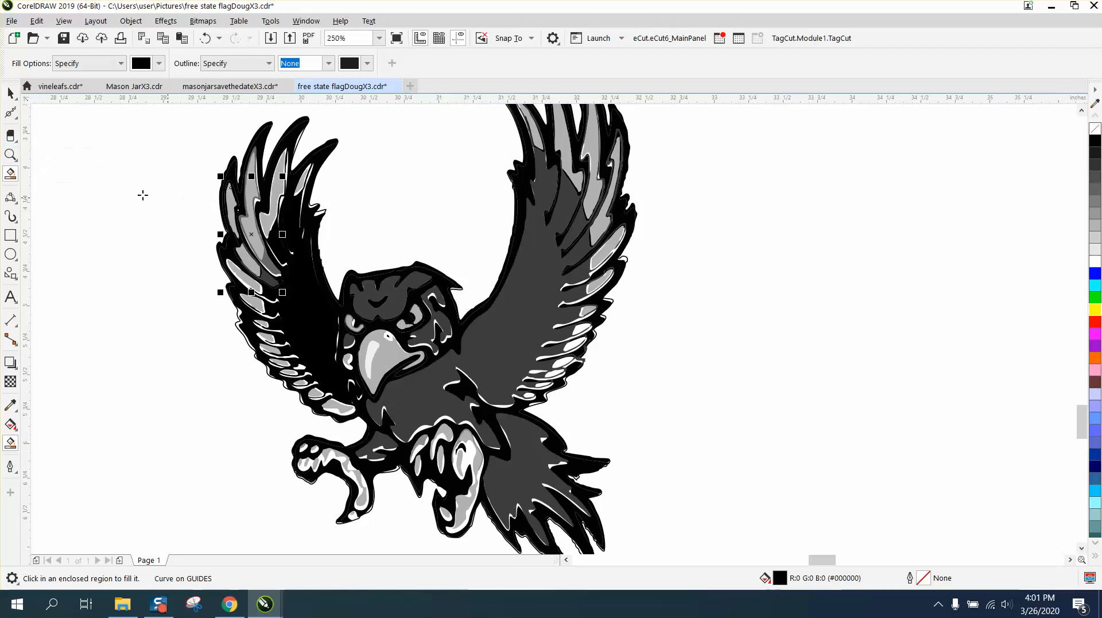
{"action": "left_click", "coordinate": [457, 402]}
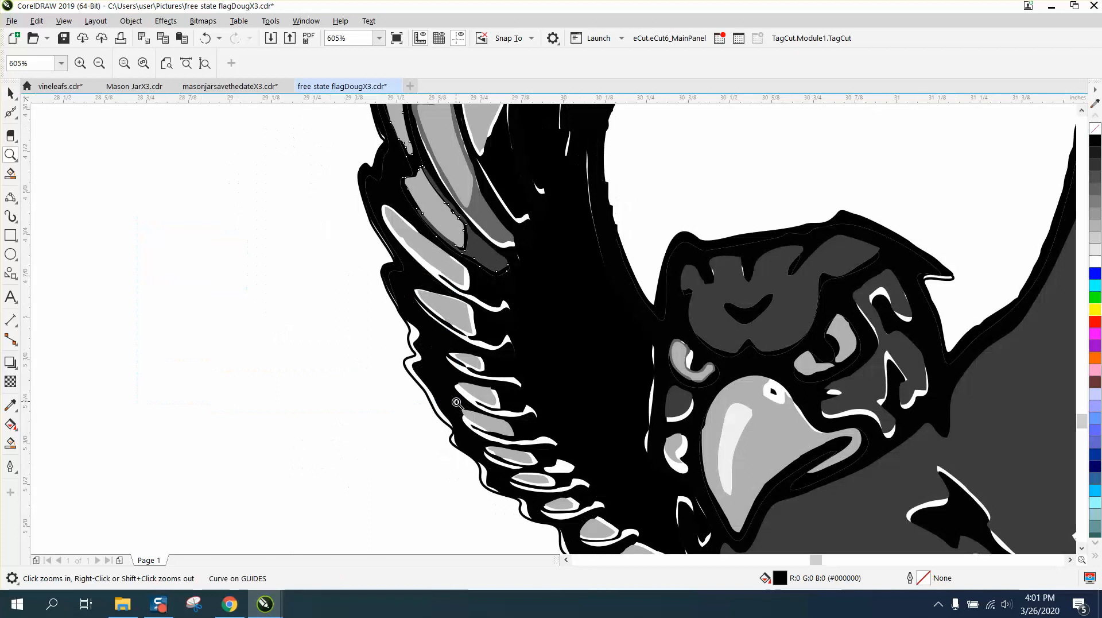
{"action": "mouse_move", "coordinate": [19, 451]}
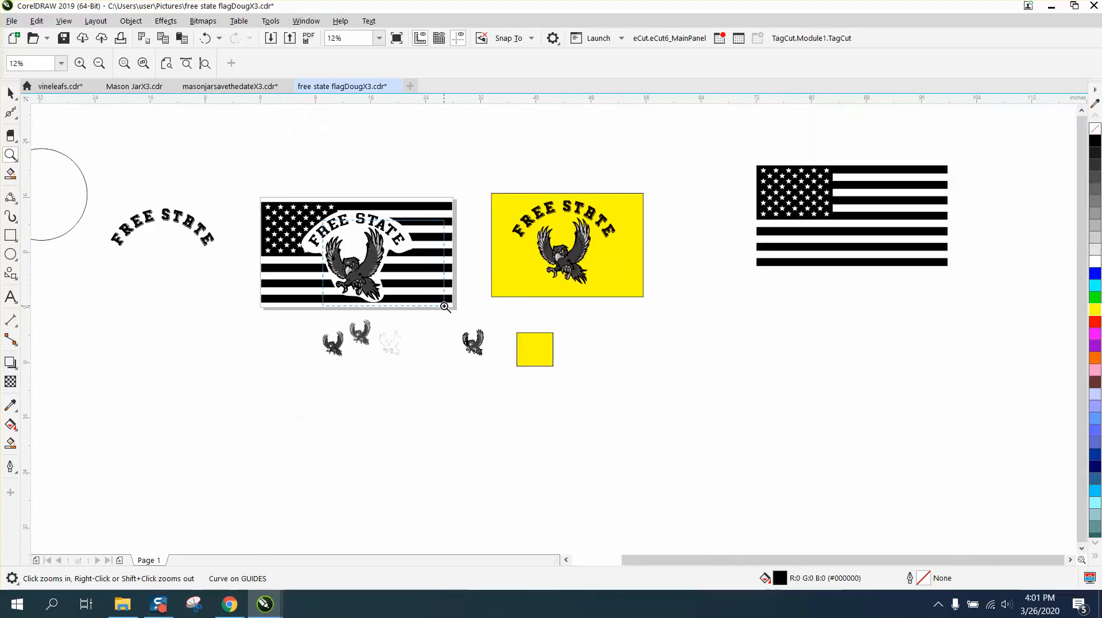
{"action": "left_click", "coordinate": [445, 307]}
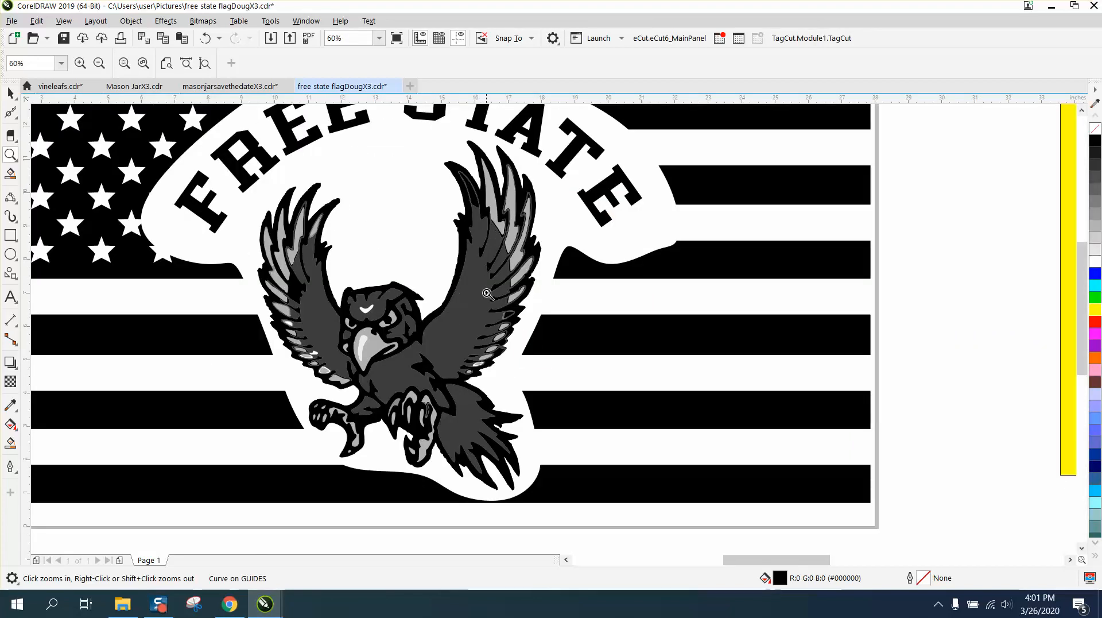
{"action": "mouse_move", "coordinate": [411, 342]}
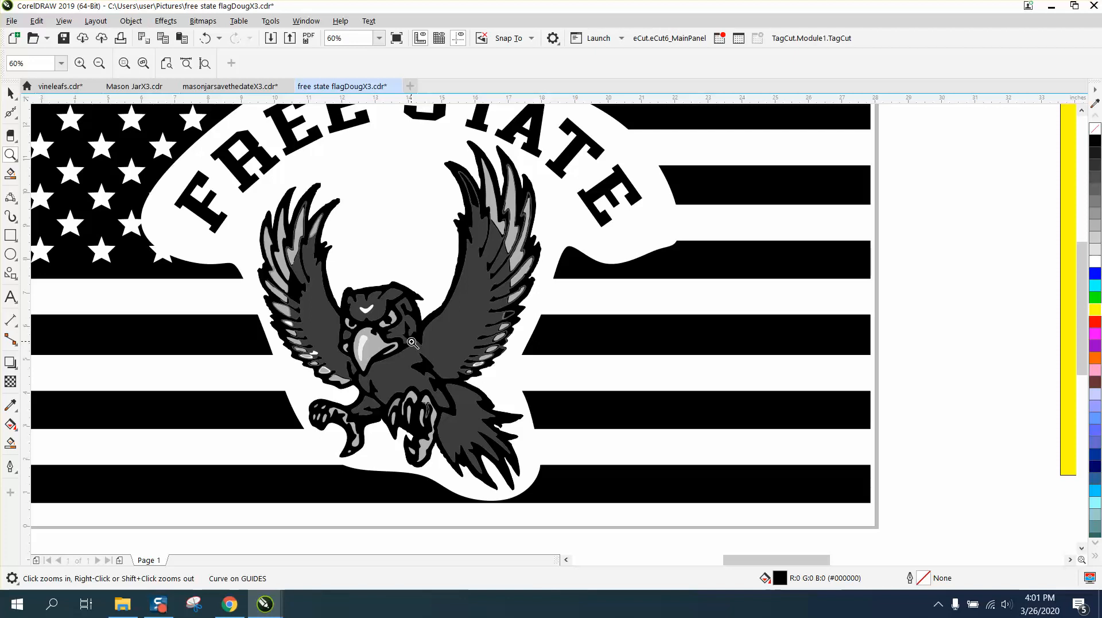
{"action": "left_click", "coordinate": [411, 342]}
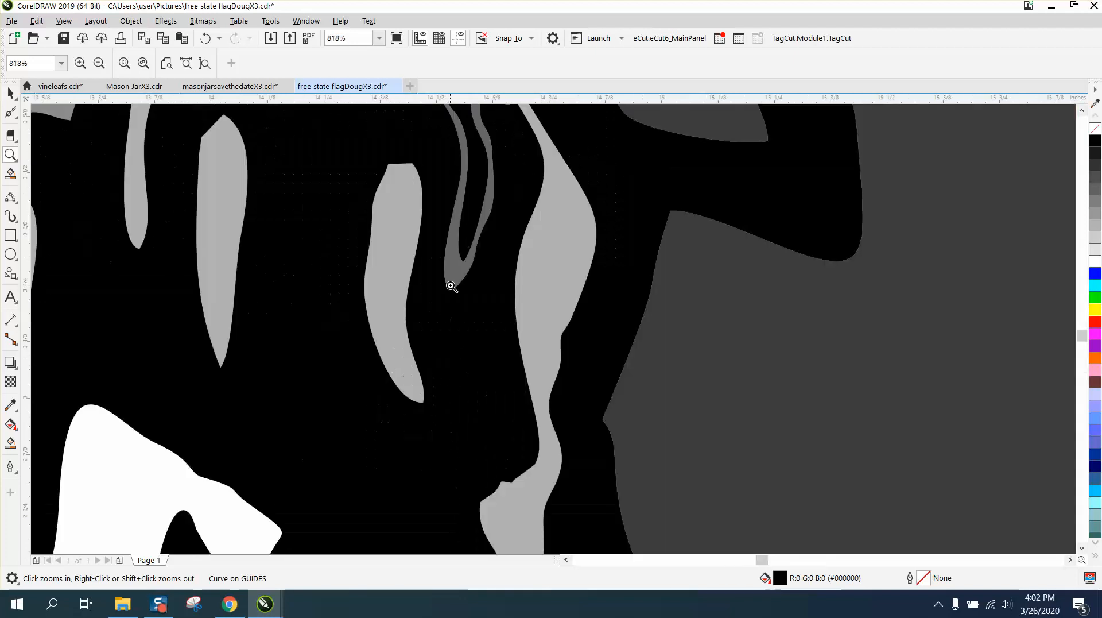